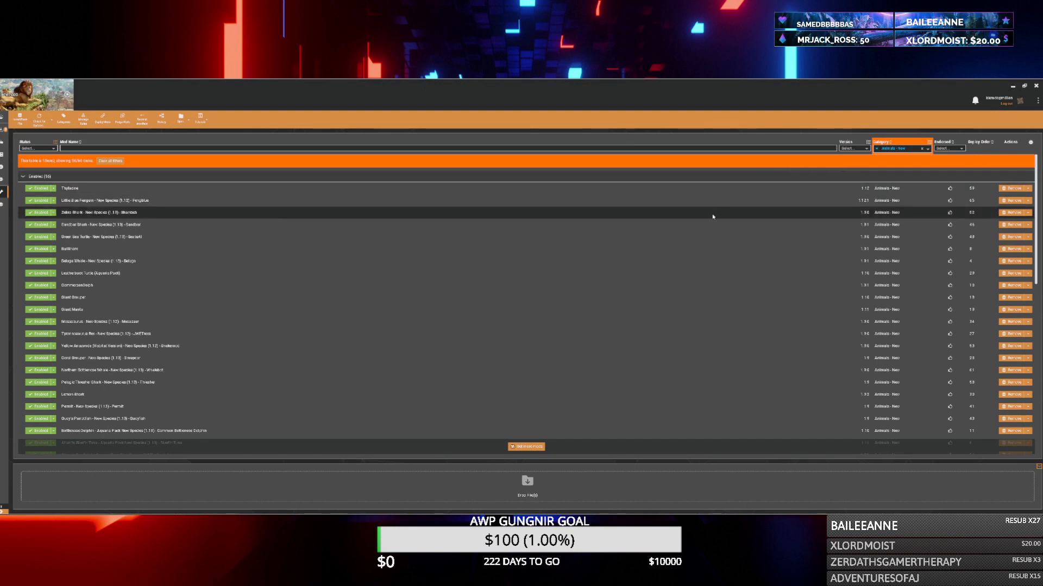
pyautogui.moveTo(689, 279)
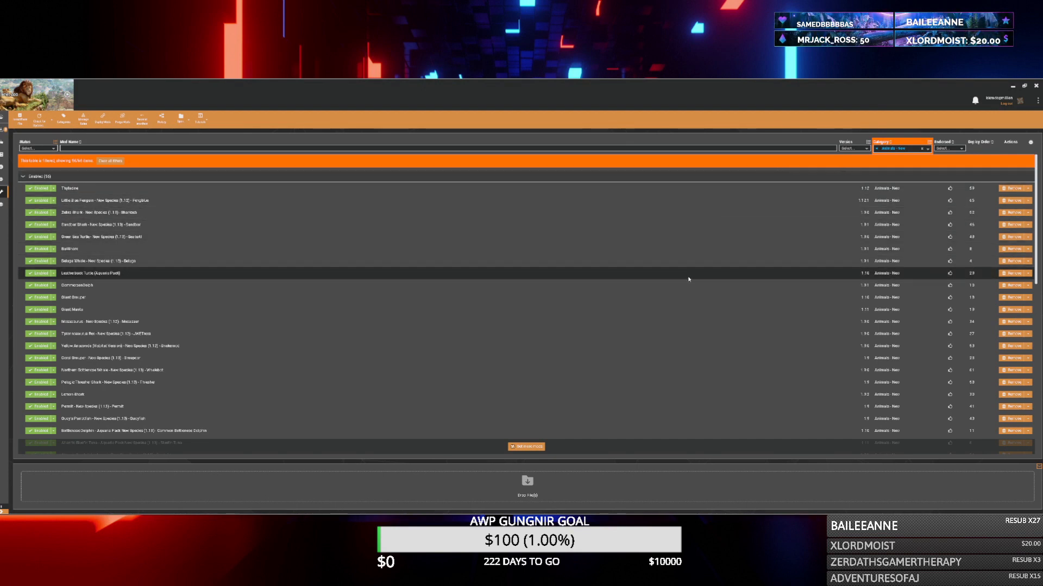
# - Load nexusmods.com in Edge from the address bar
pyautogui.scroll(-3)
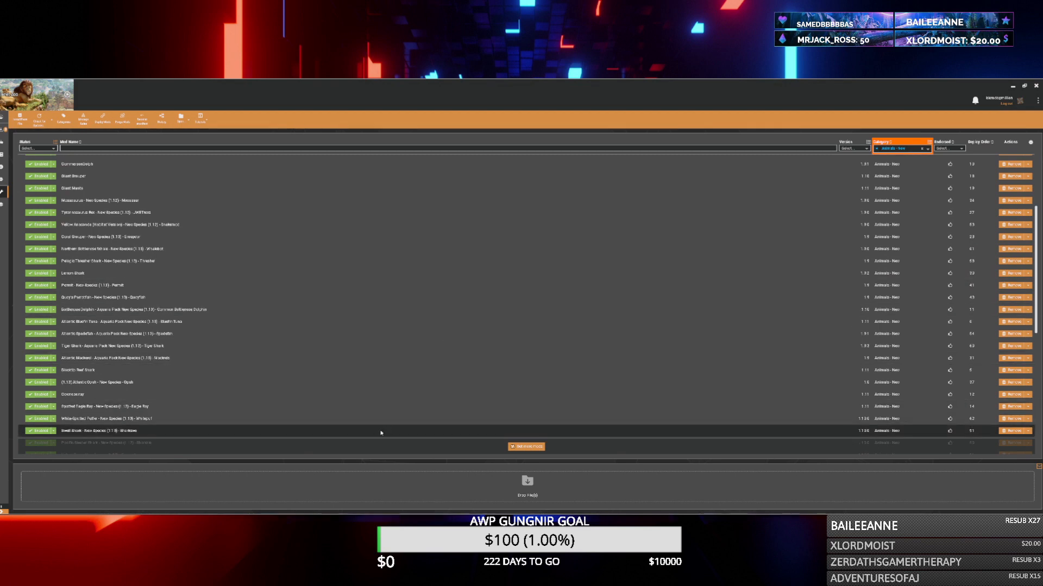
pyautogui.scroll(-3)
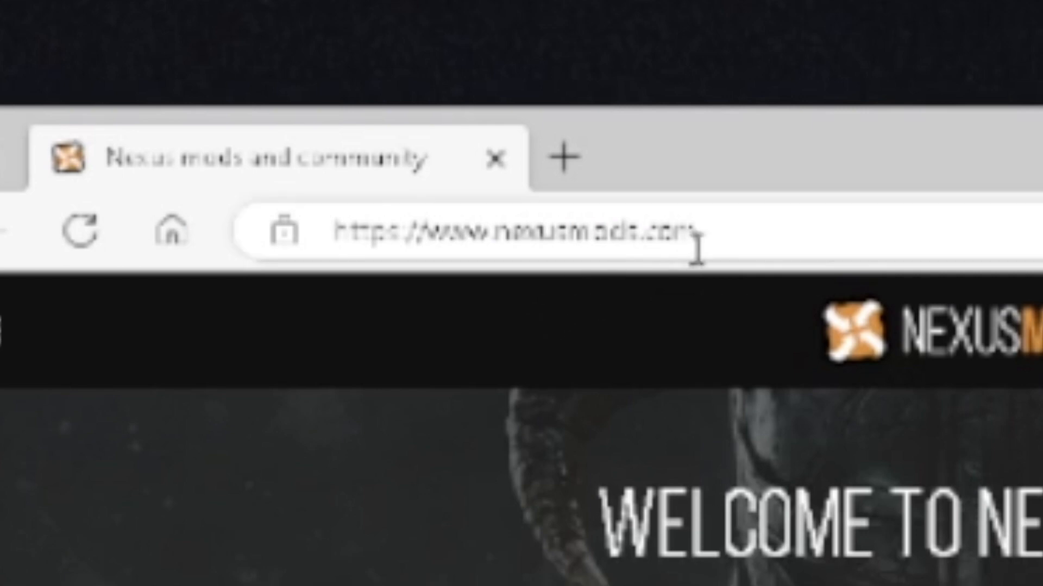
pyautogui.click(466, 232)
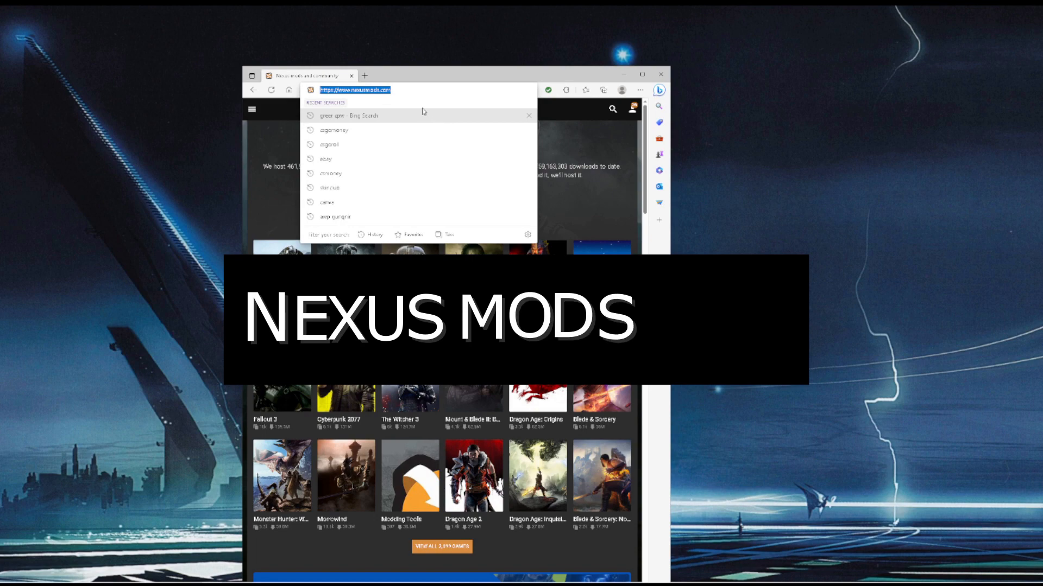
pyautogui.press('Return')
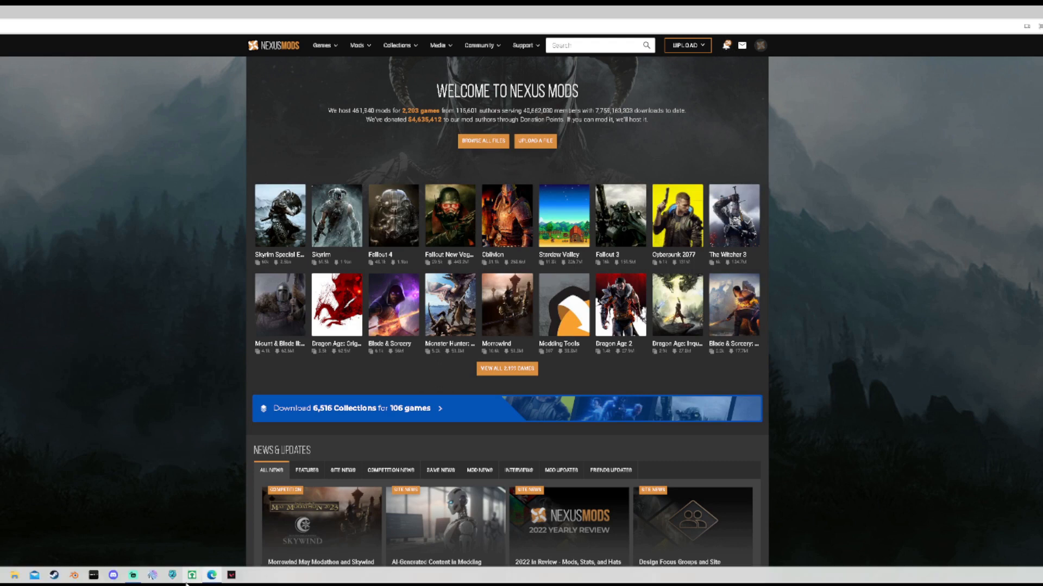
pyautogui.click(210, 575)
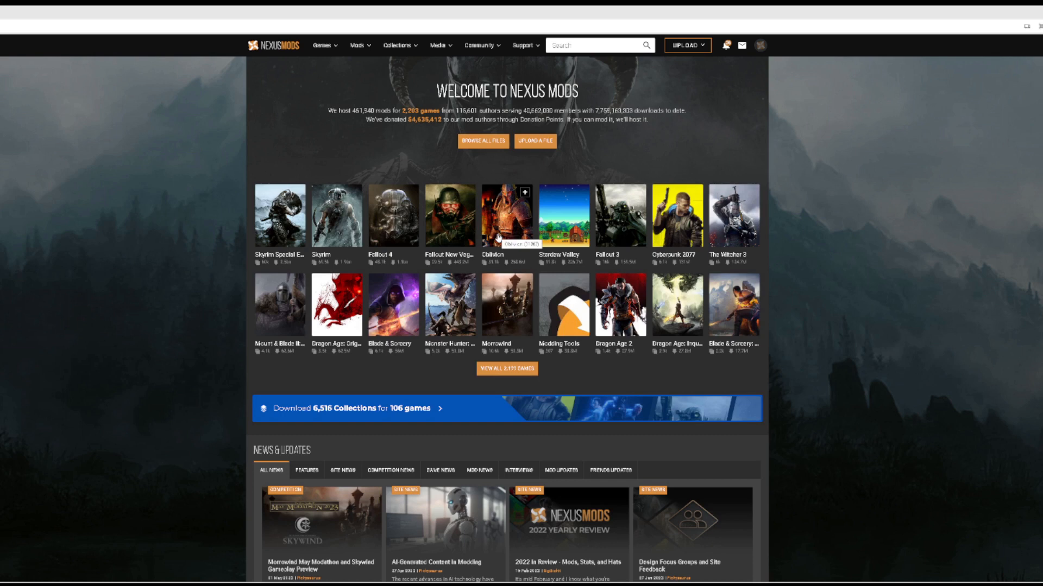
pyautogui.moveTo(560, 61)
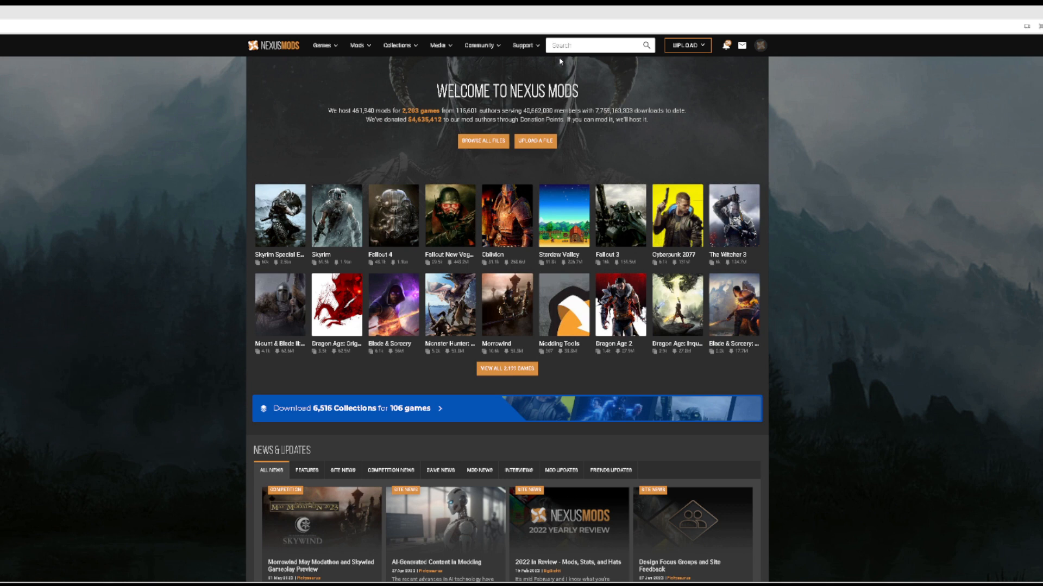
pyautogui.moveTo(671, 76)
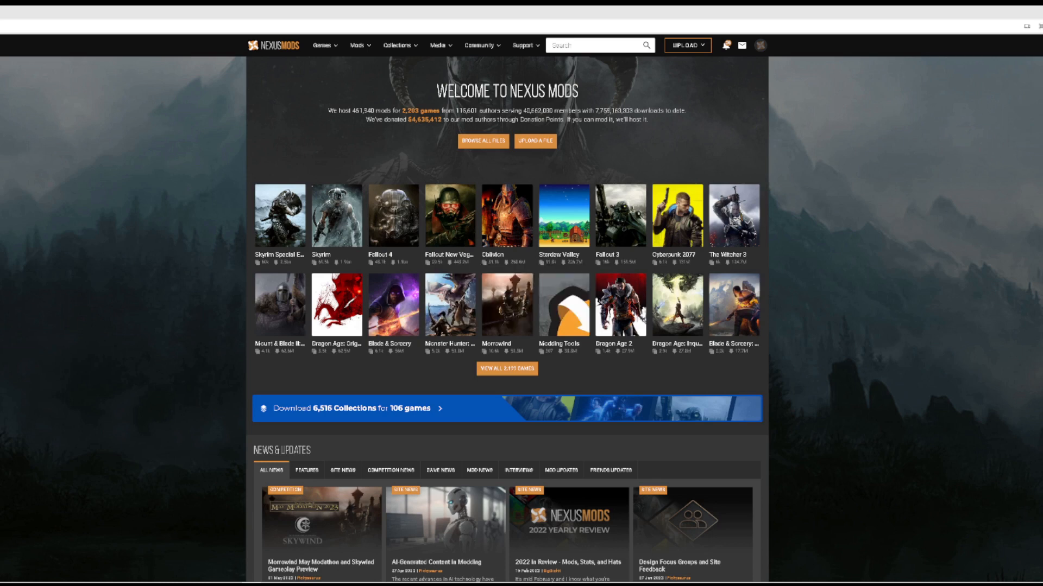
pyautogui.moveTo(677, 206)
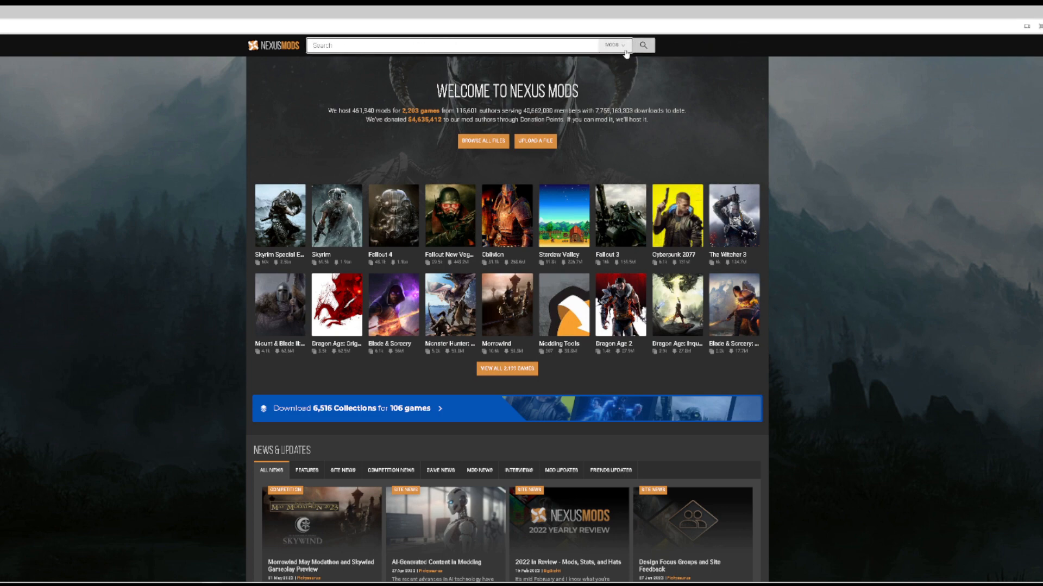
# - Search Nexus Mods for 'planet zoo' with the category set to Games
pyautogui.click(613, 46)
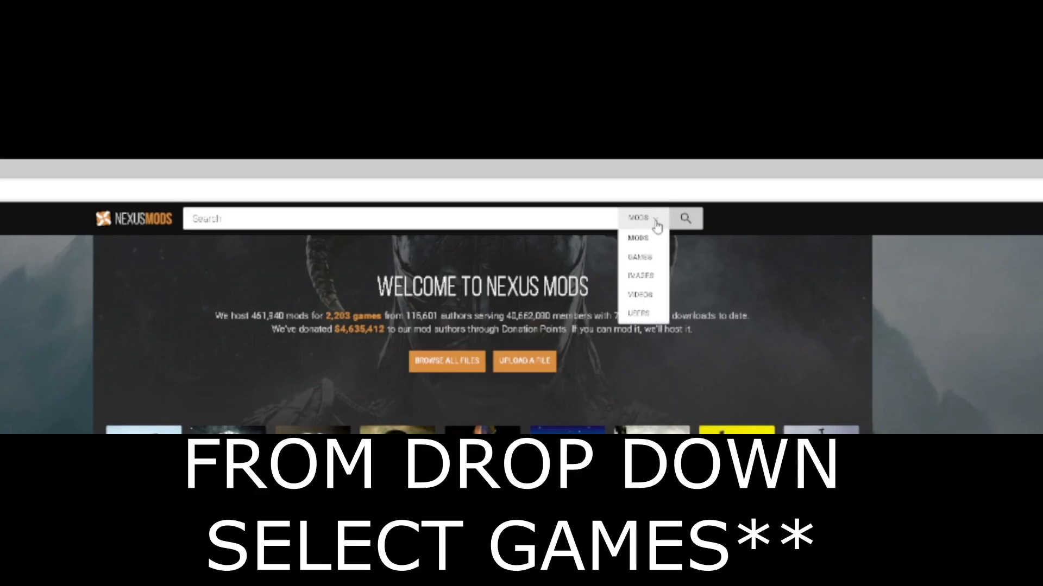
pyautogui.click(637, 257)
pyautogui.write('planet zoo')
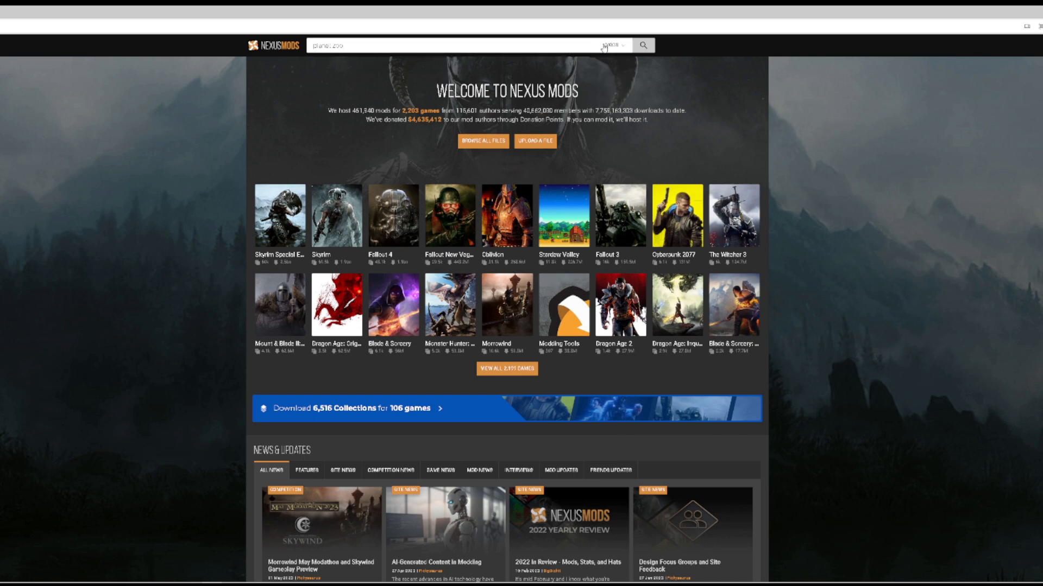
pyautogui.click(613, 46)
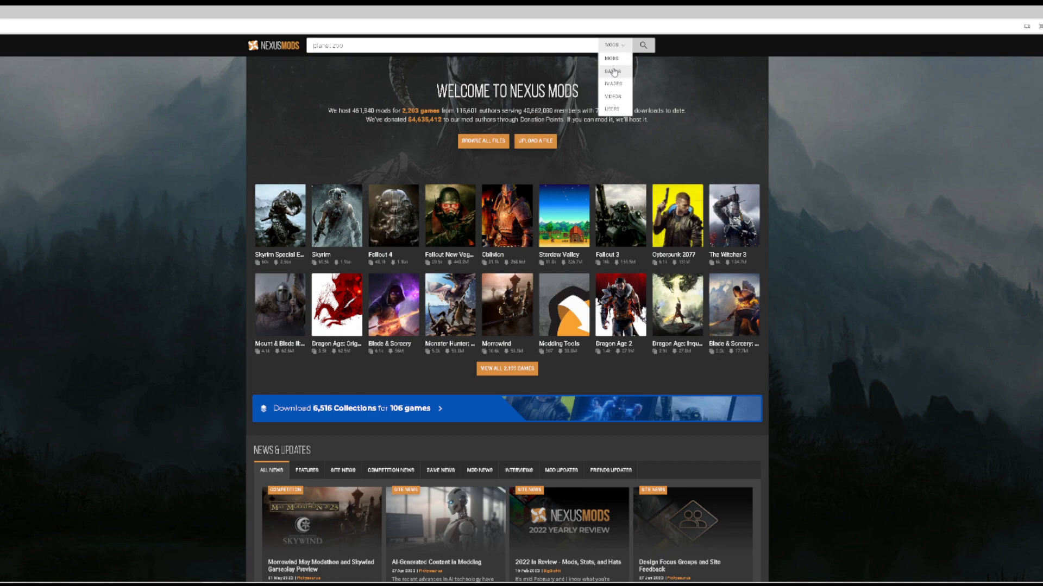
pyautogui.click(611, 69)
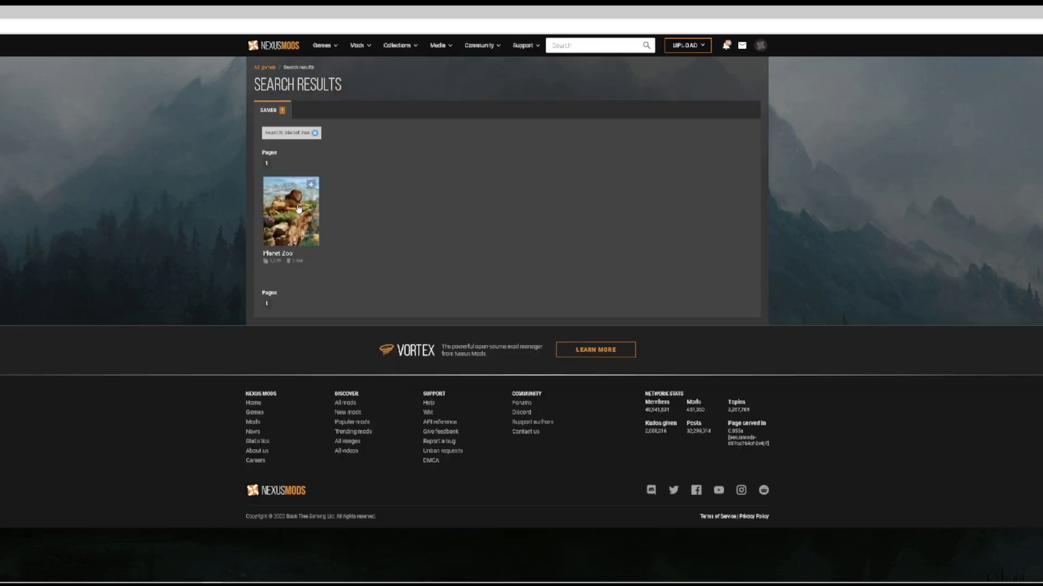
# - Open the Planet Zoo game page from the search results
pyautogui.click(291, 211)
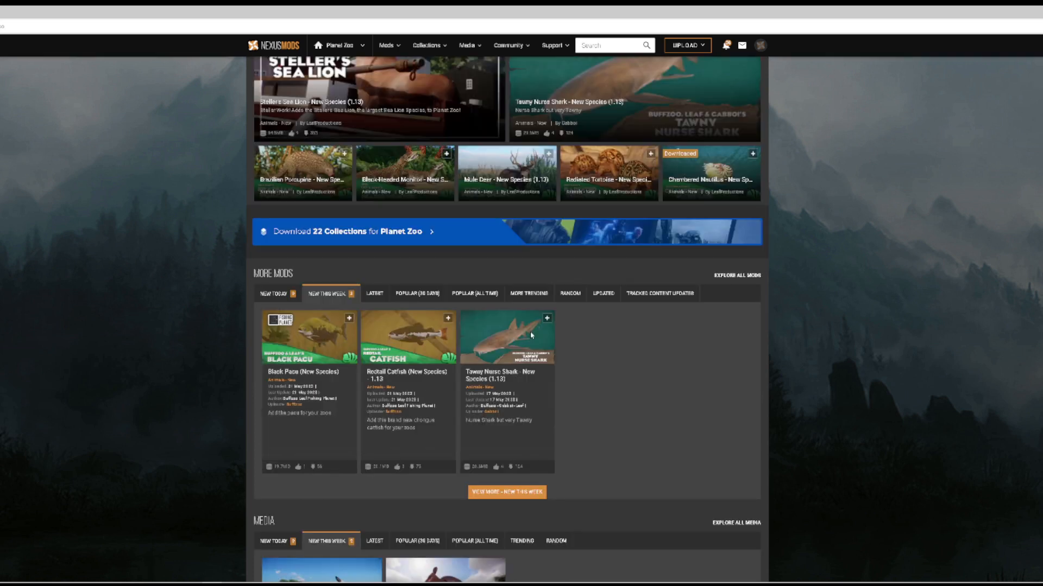
pyautogui.moveTo(550, 387)
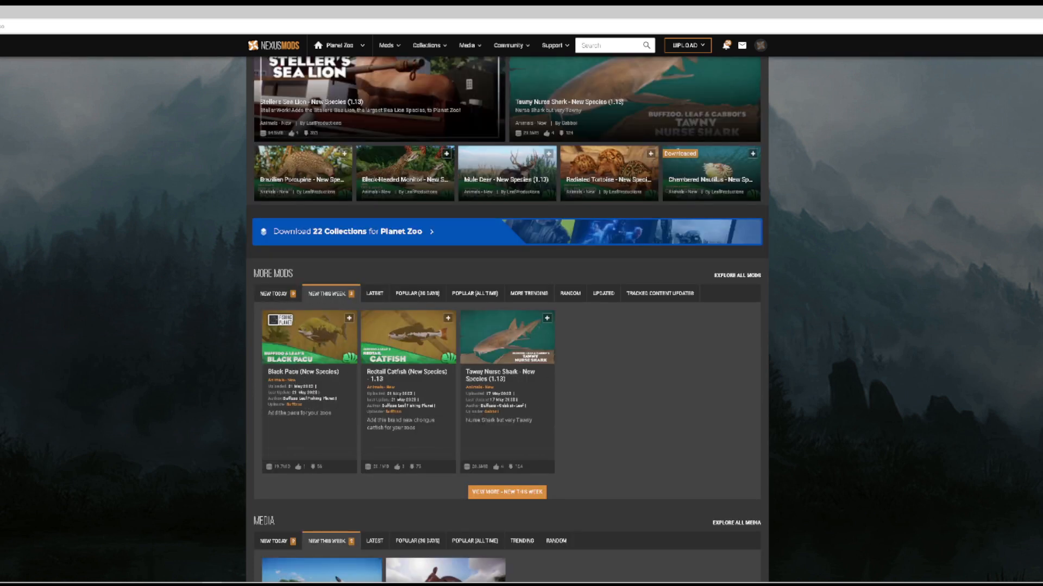
pyautogui.moveTo(487, 392)
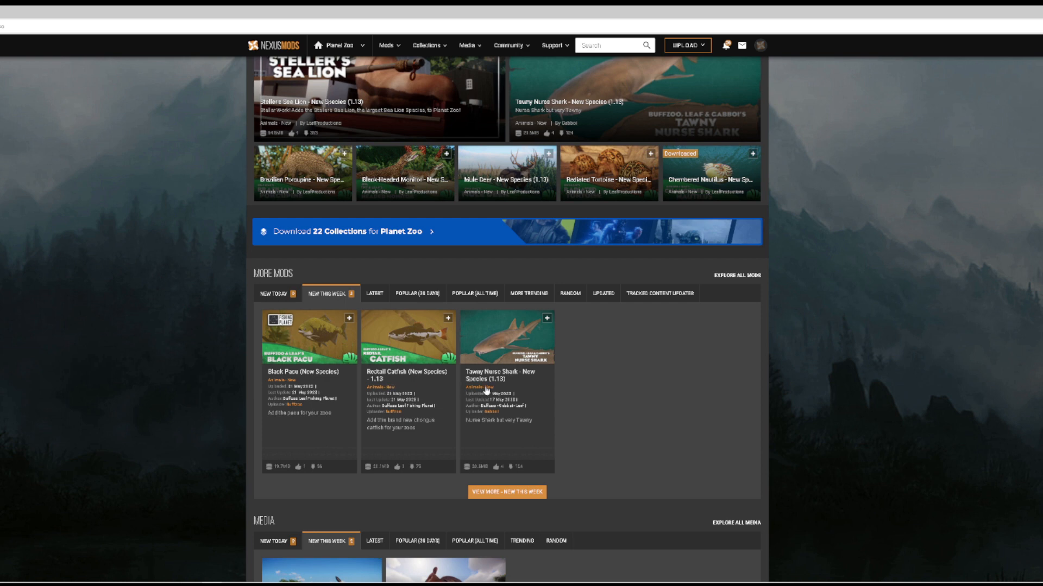
pyautogui.moveTo(474, 293)
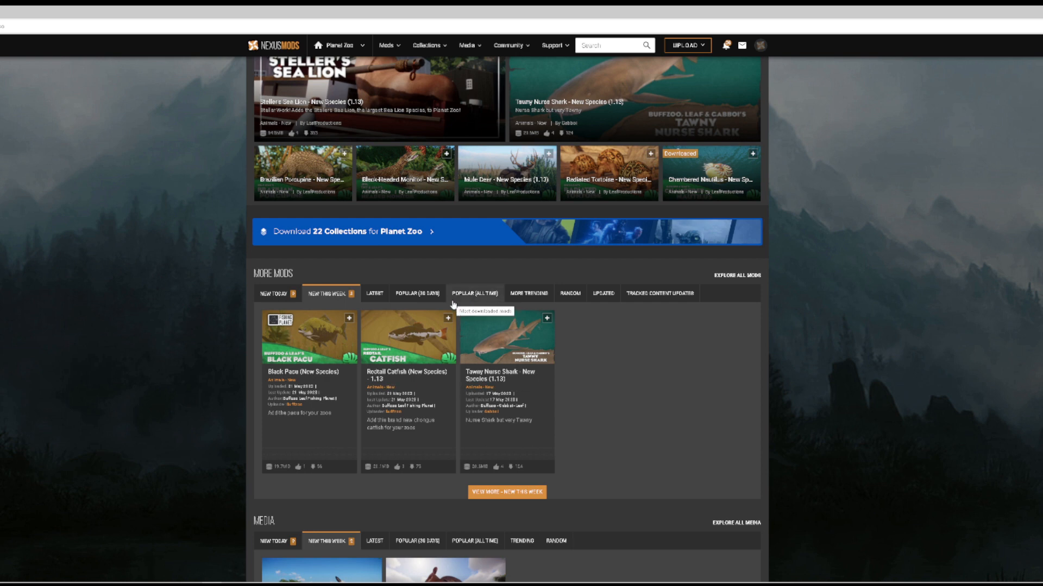
# - Show the Popular (All Time) Planet Zoo mods and browse the tiles
pyautogui.click(474, 294)
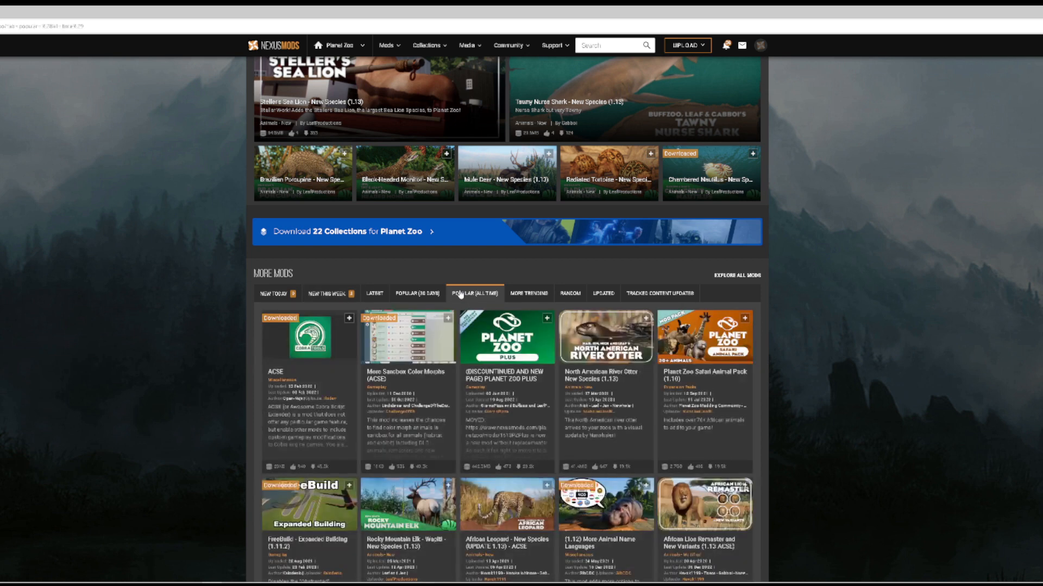
pyautogui.moveTo(555, 351)
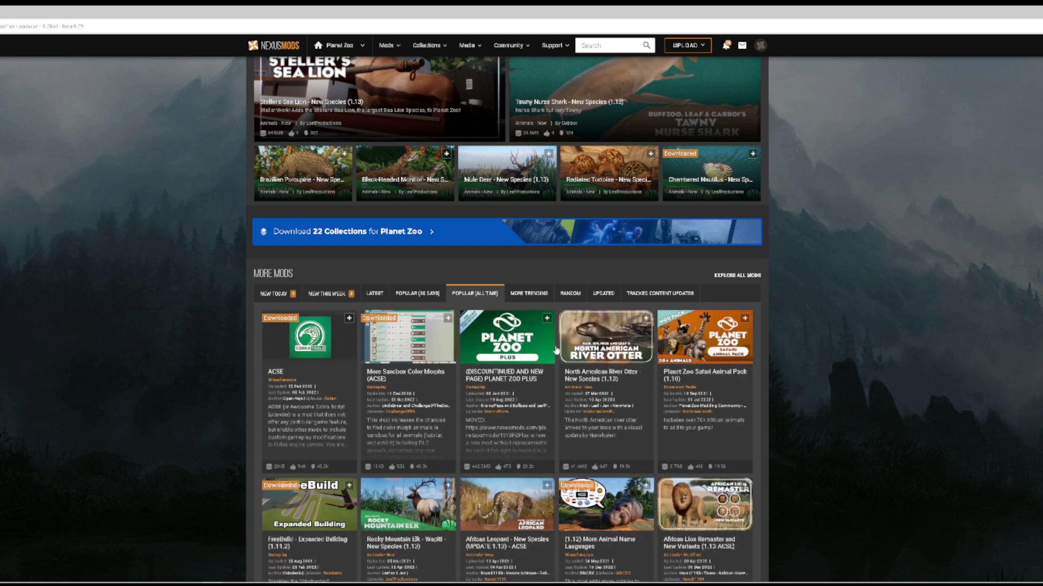
pyautogui.moveTo(269, 388)
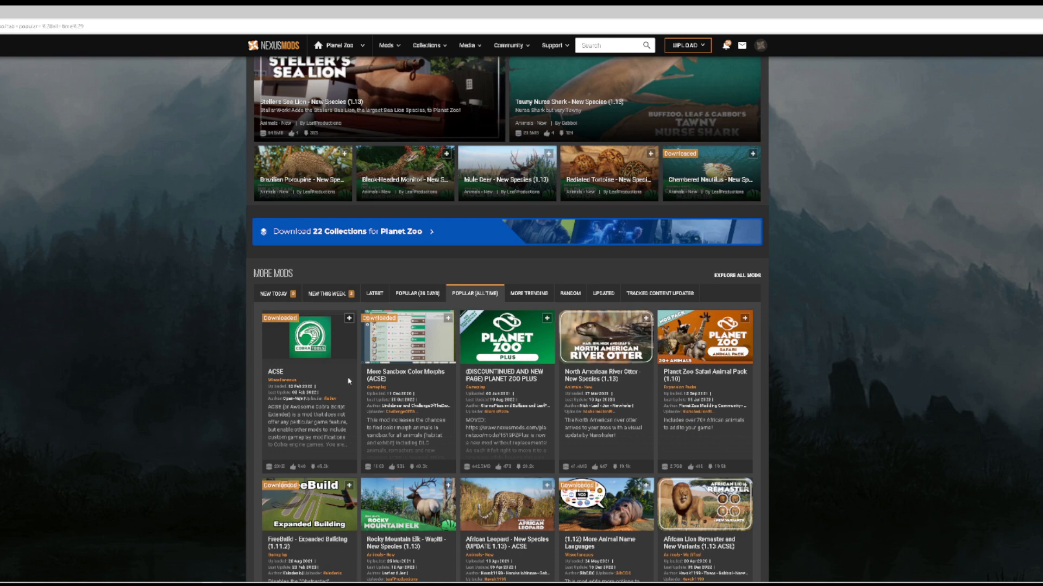
pyautogui.scroll(-3)
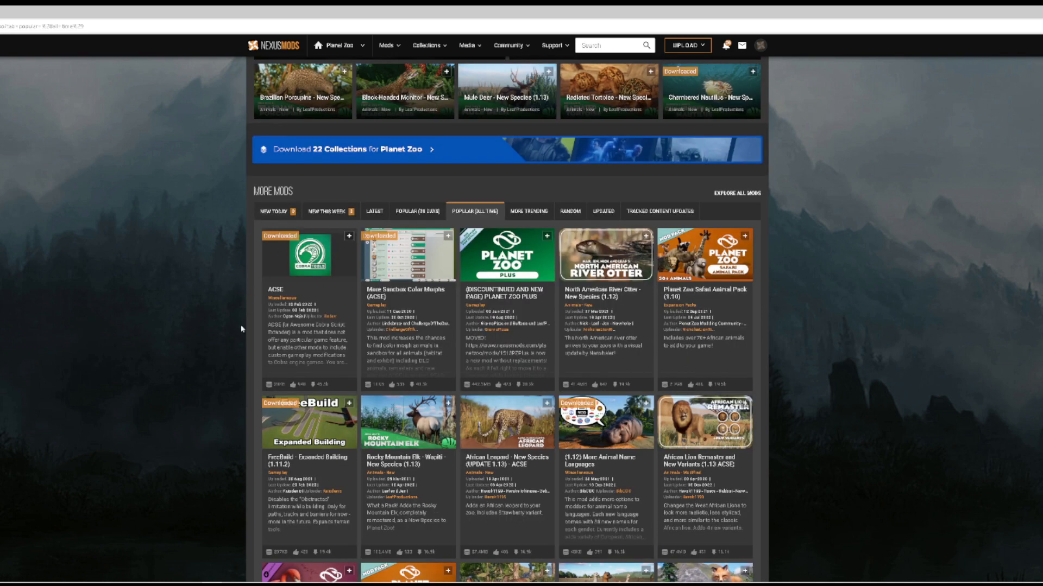
pyautogui.scroll(-3)
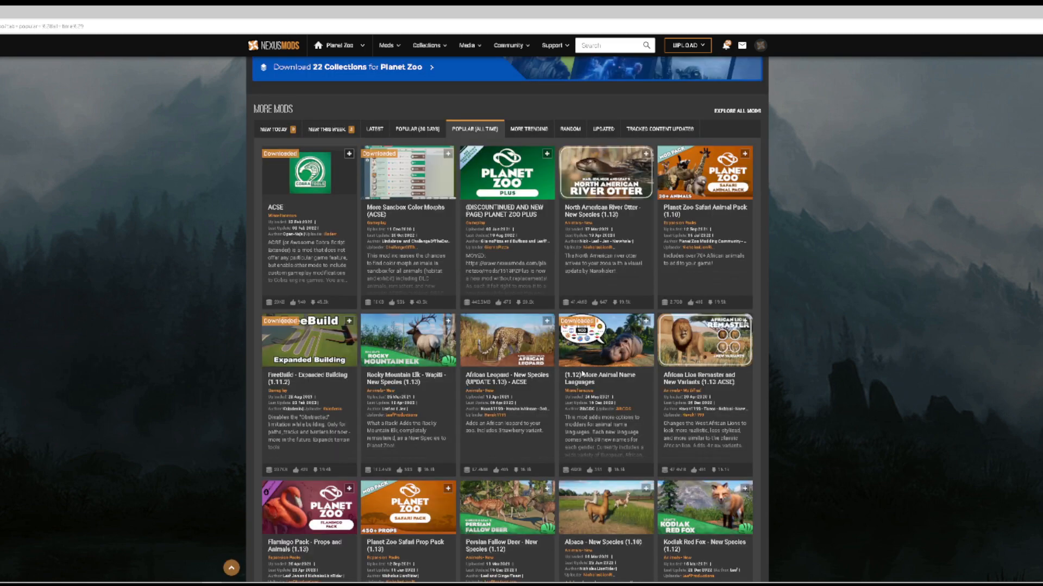
pyautogui.moveTo(501, 443)
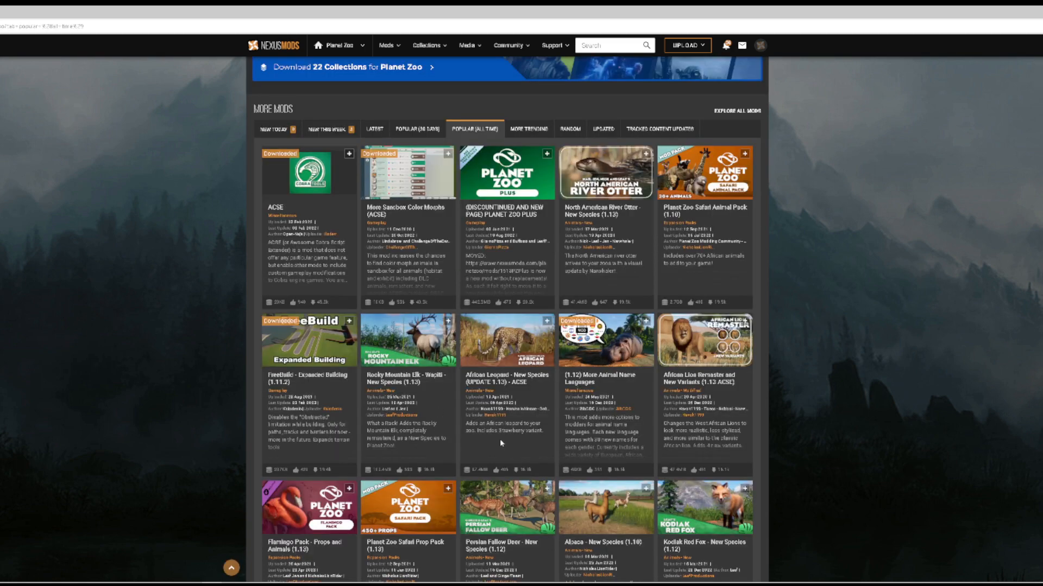
pyautogui.scroll(3)
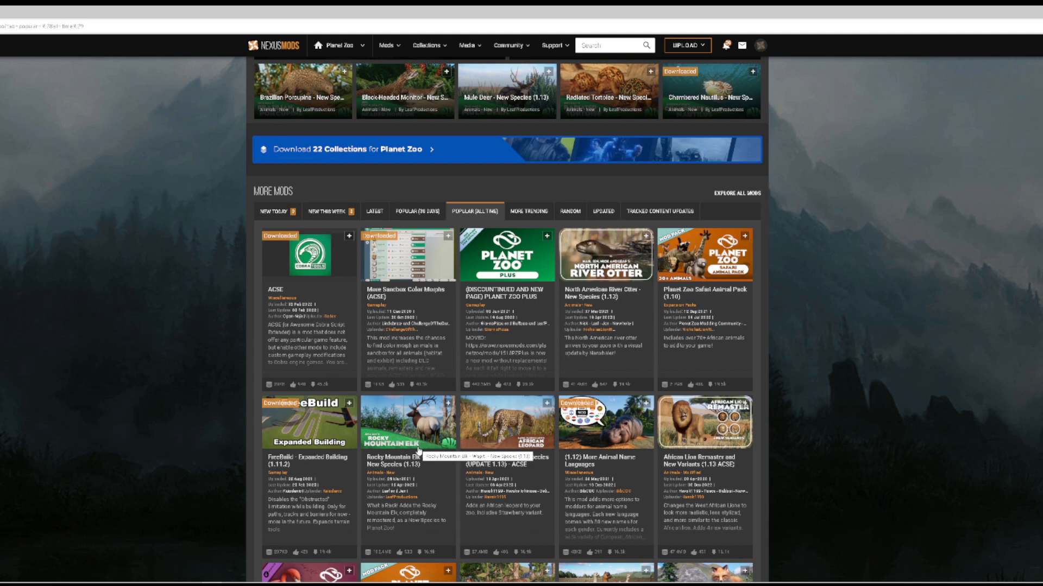
pyautogui.moveTo(277, 269)
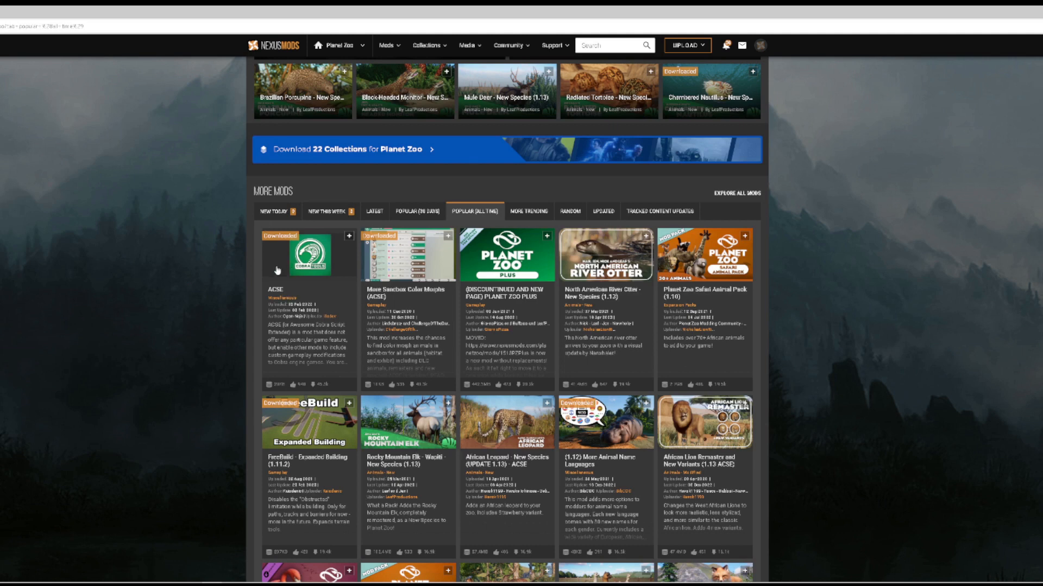
pyautogui.moveTo(278, 271)
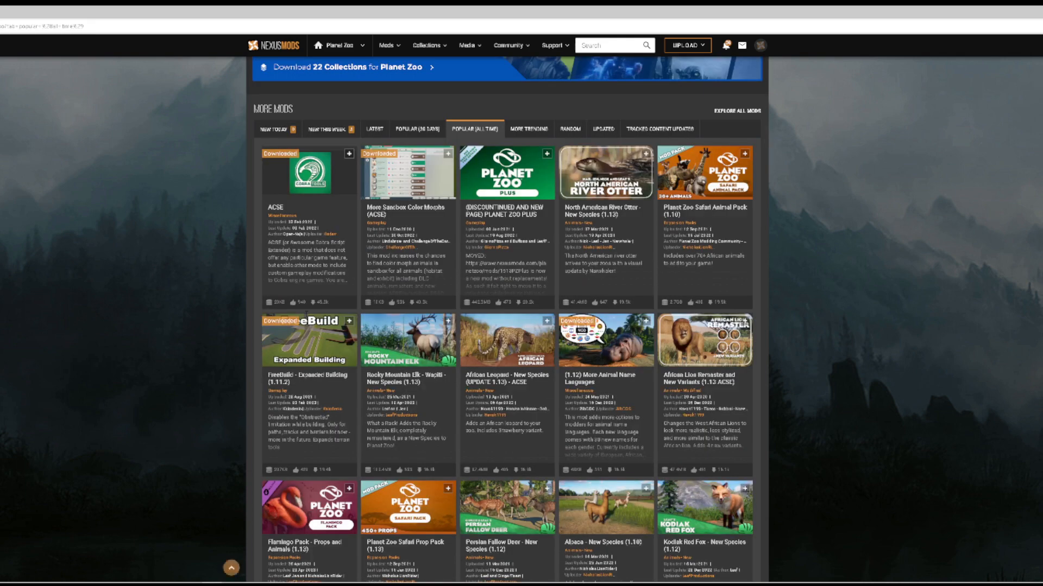
pyautogui.scroll(-3)
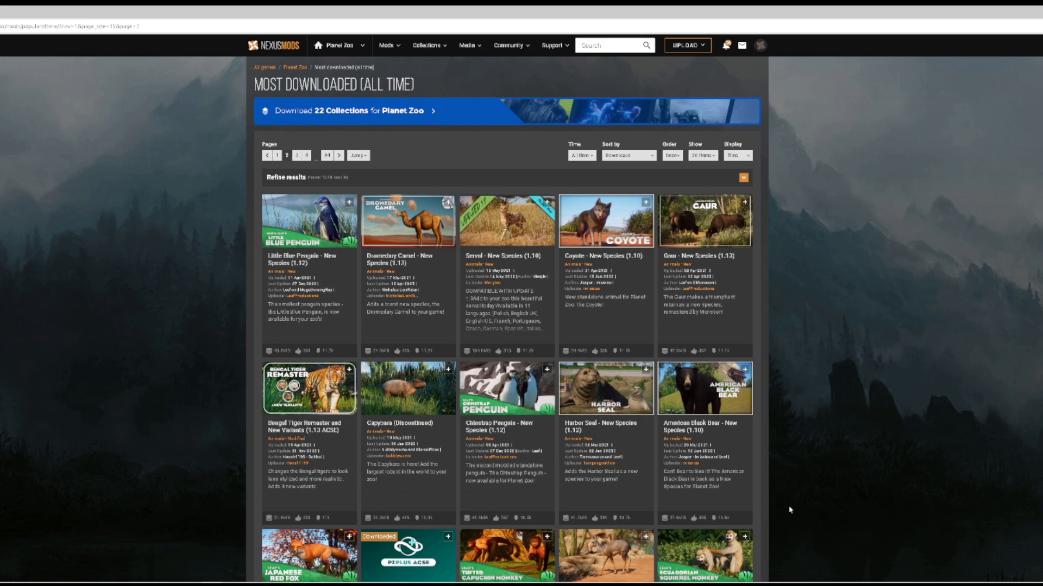
# - Browse the Most Downloaded (All Time) list and return to its top
pyautogui.scroll(-3)
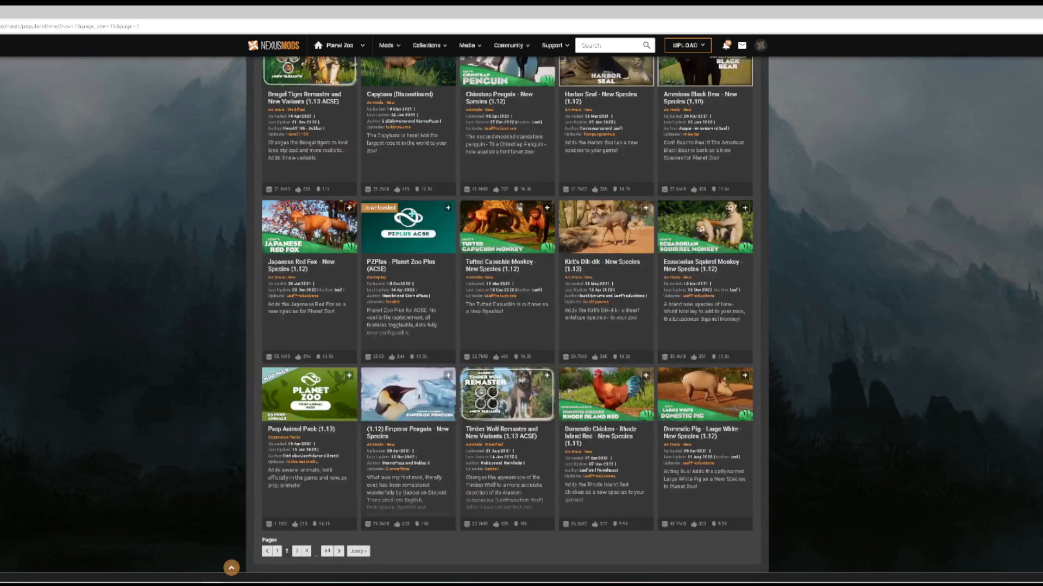
pyautogui.scroll(3)
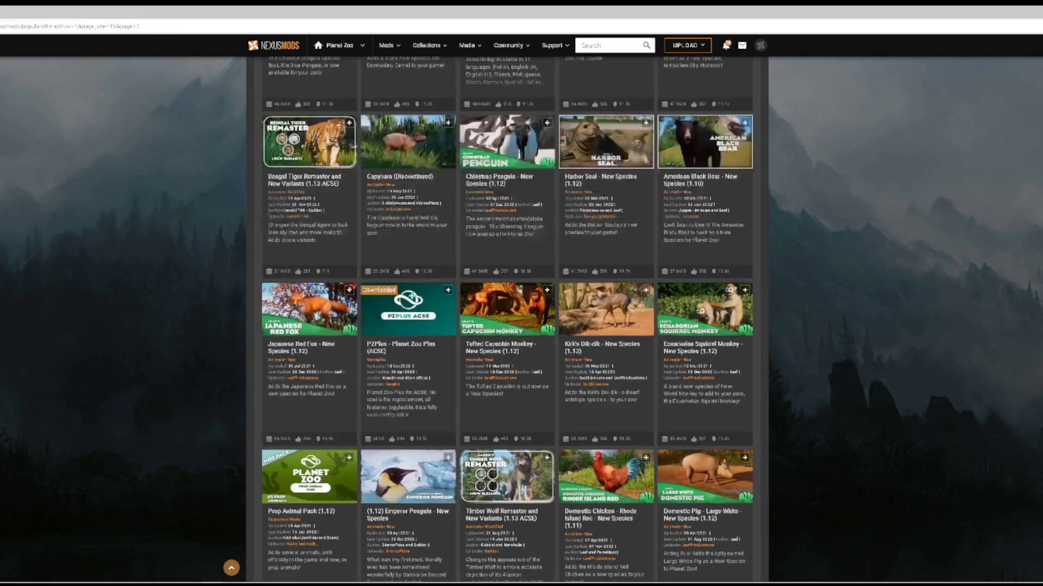
pyautogui.scroll(3)
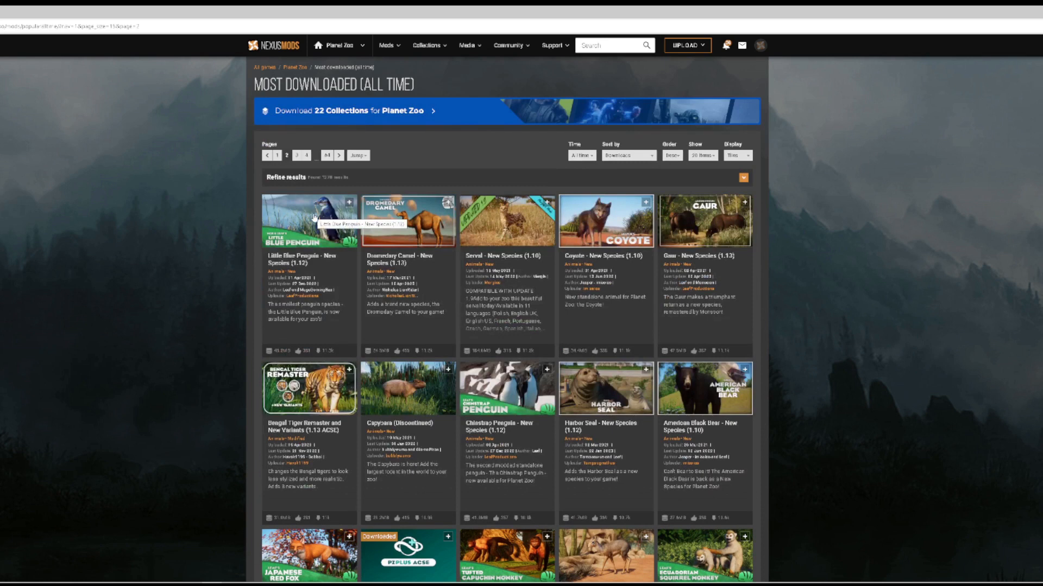
# - Open the Little Blue Penguin - New Species (1.12) mod page and highlight 1.12 in its title
pyautogui.click(307, 221)
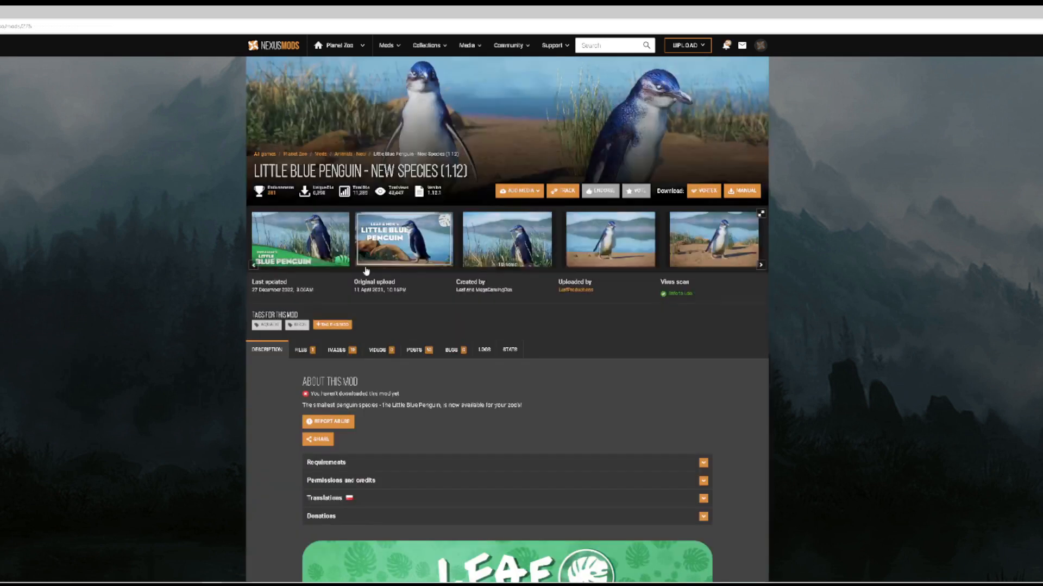
pyautogui.moveTo(617, 386)
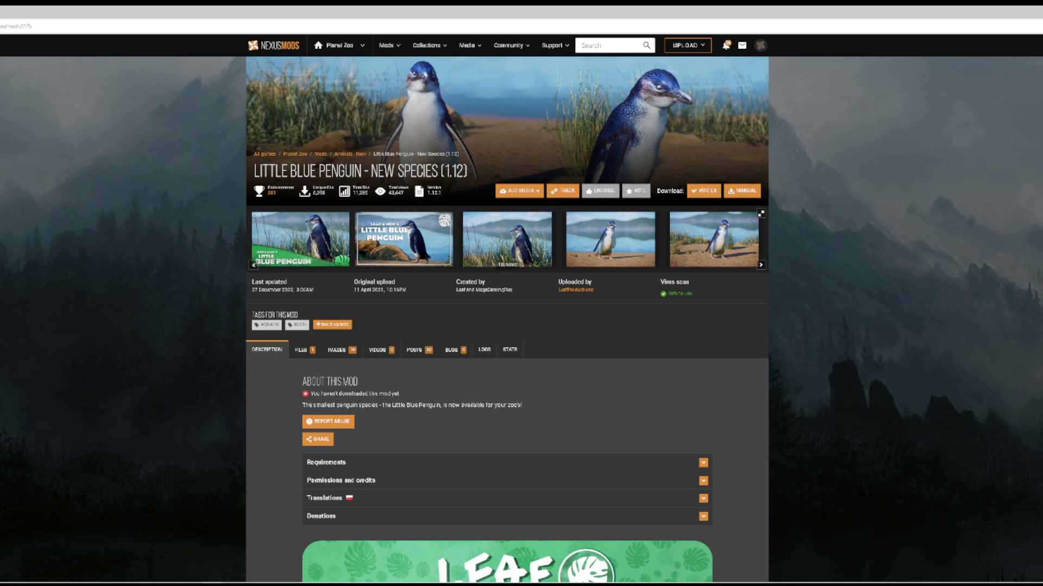
pyautogui.doubleClick(455, 172)
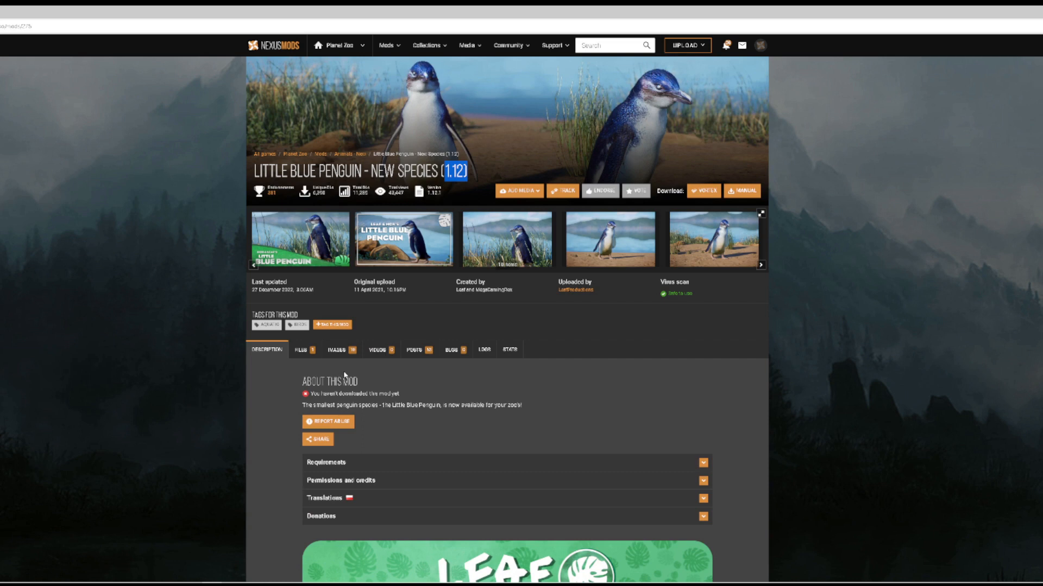
pyautogui.moveTo(380, 351)
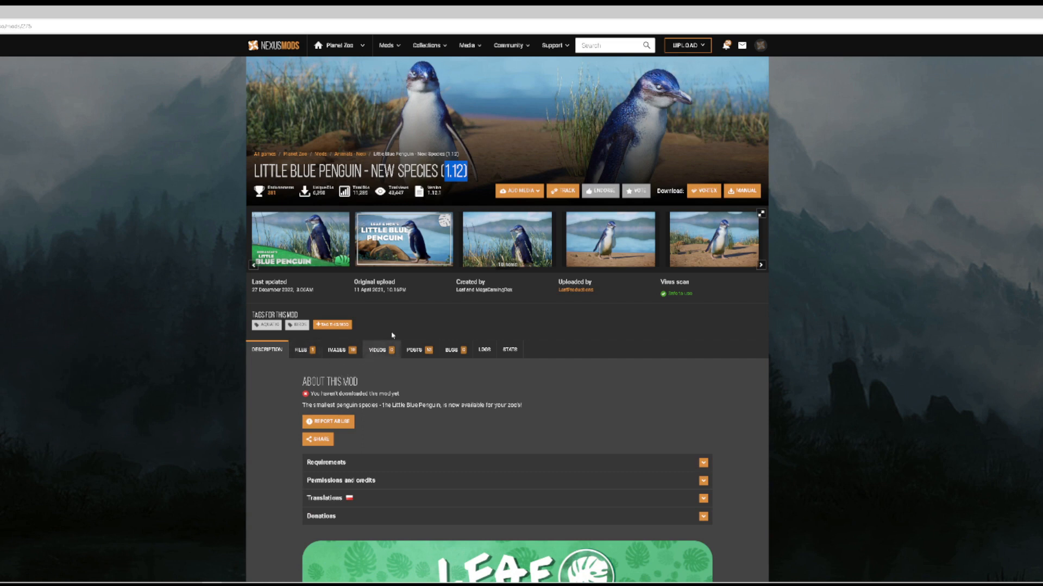
# - Open the uploader's profile and browse their User Files list of species mods
pyautogui.click(576, 291)
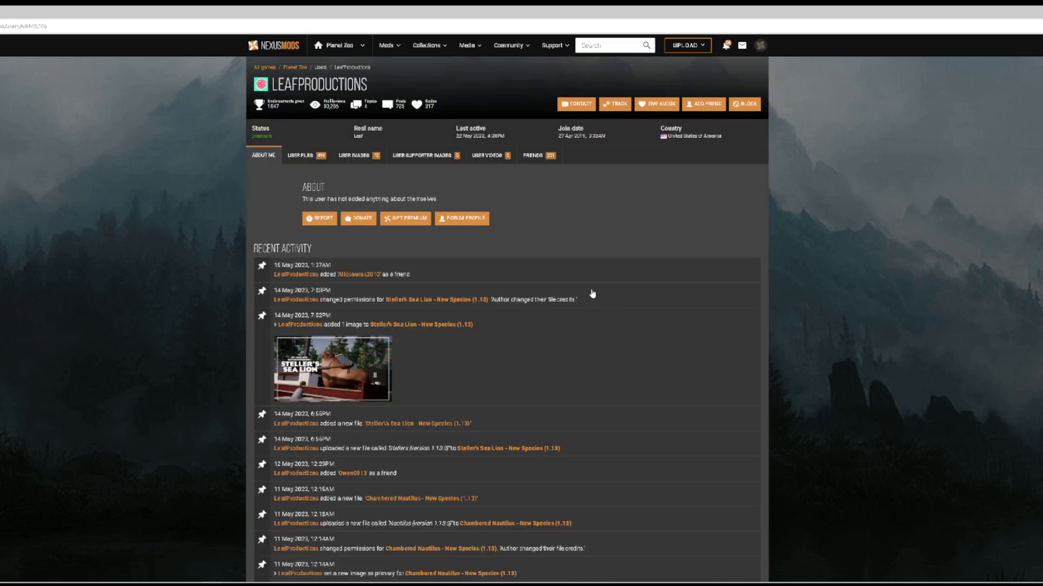
pyautogui.click(304, 155)
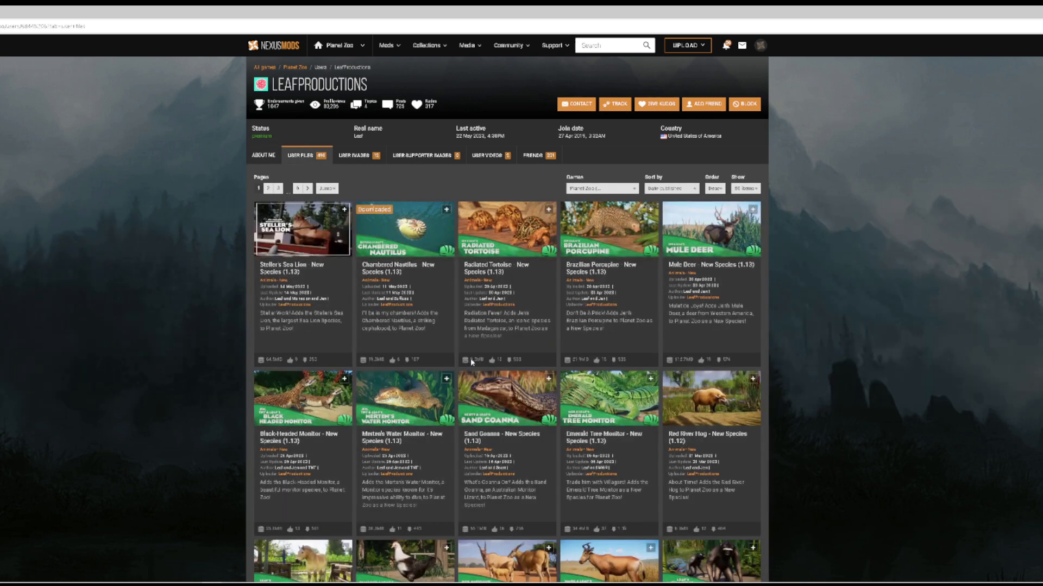
pyautogui.scroll(-3)
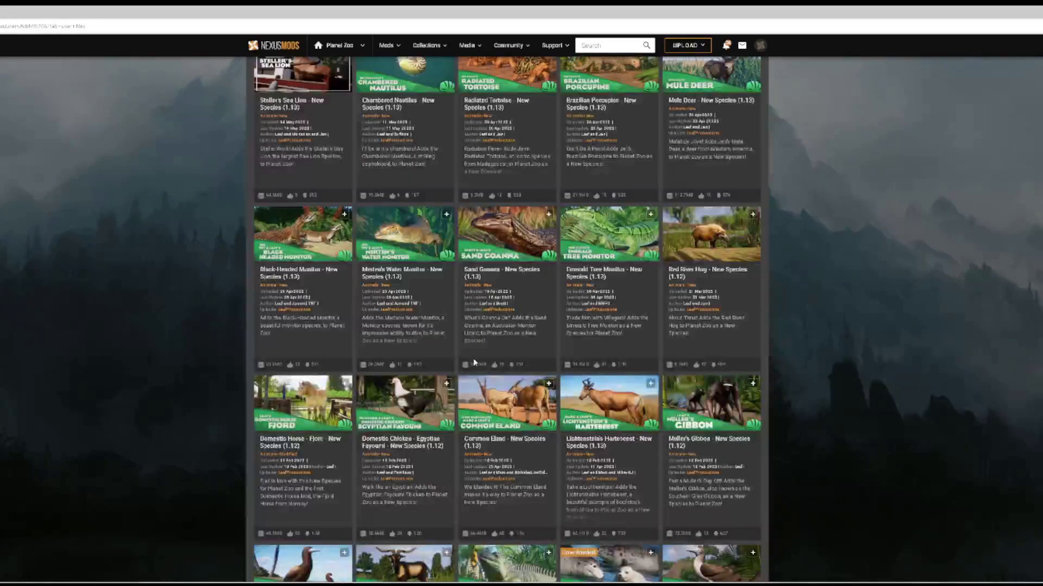
pyautogui.scroll(-3)
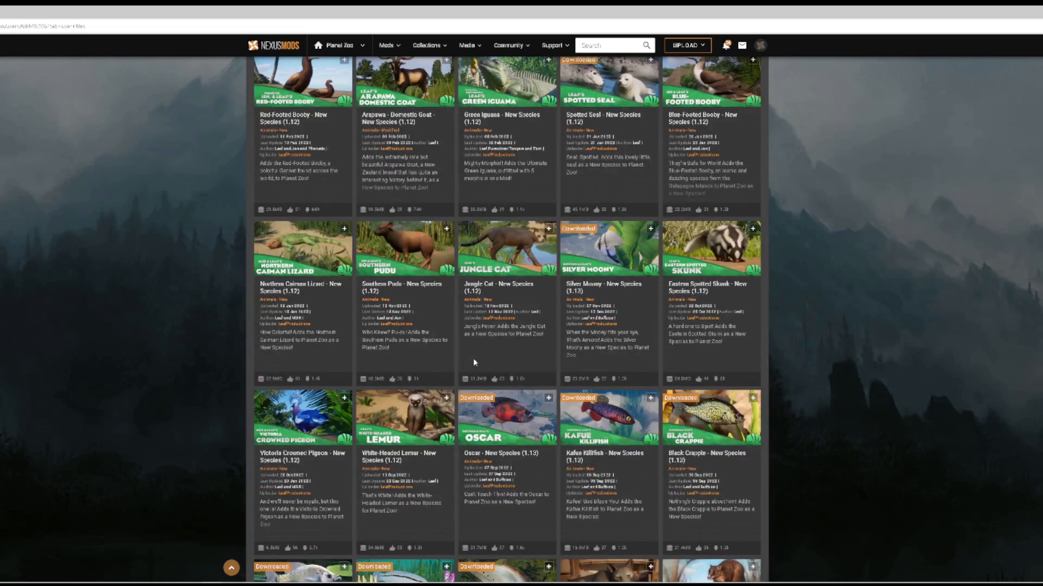
pyautogui.scroll(-3)
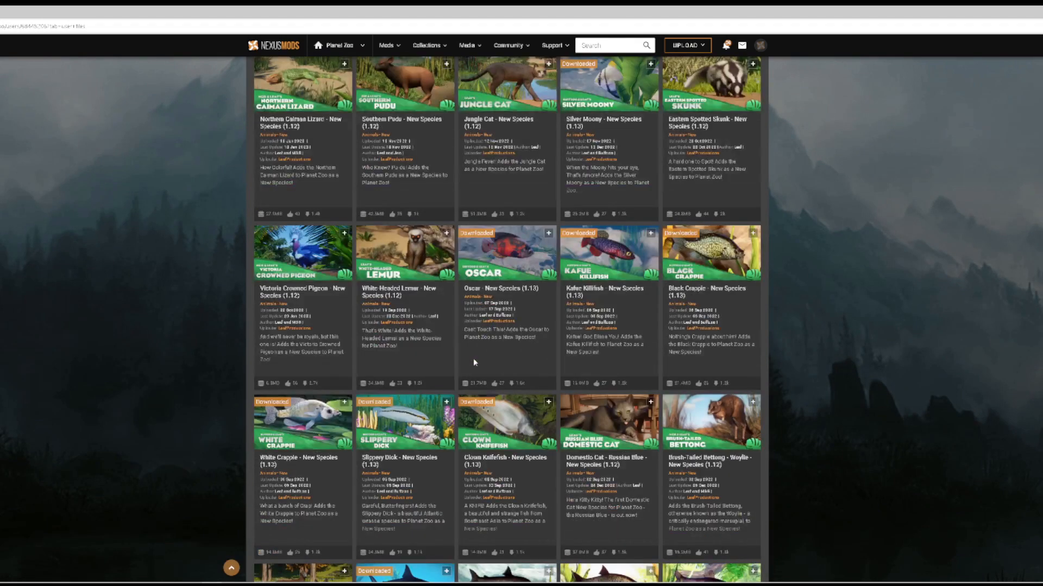
pyautogui.scroll(-3)
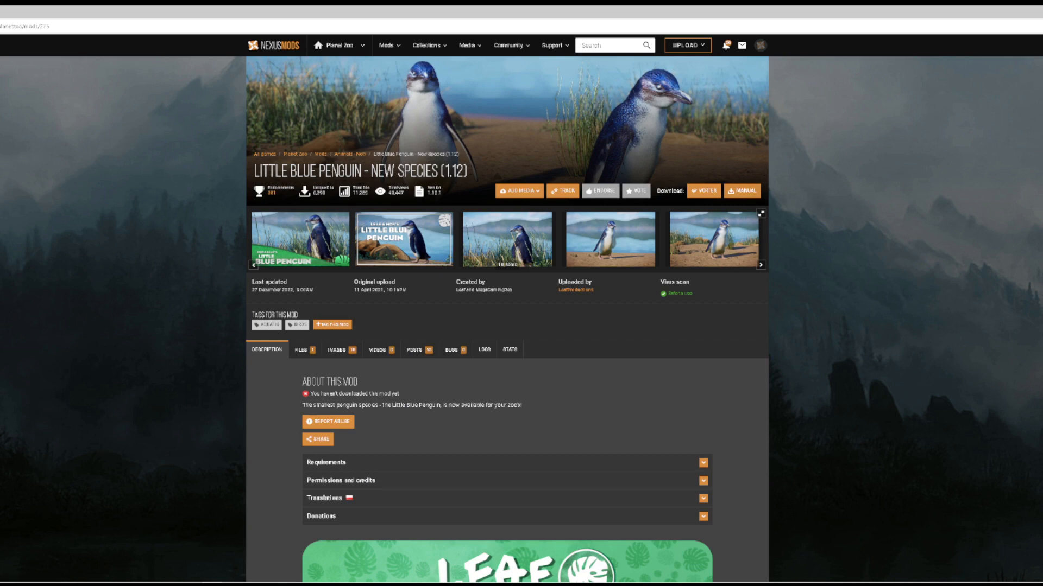
pyautogui.moveTo(970, 176)
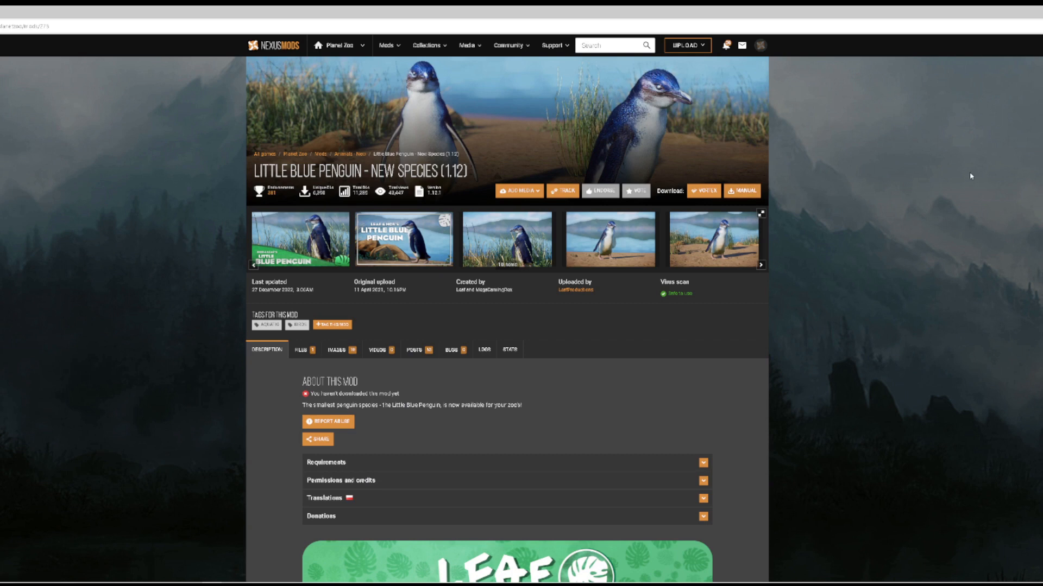
# - Start the Vortex (mod manager) download of the Little Blue Penguin mod
pyautogui.click(701, 191)
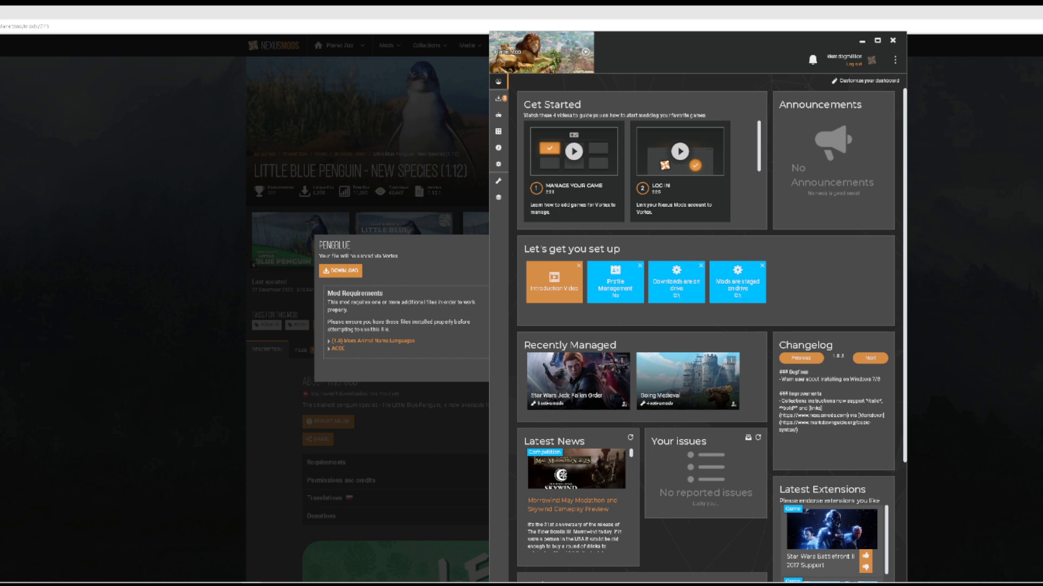
pyautogui.moveTo(354, 272)
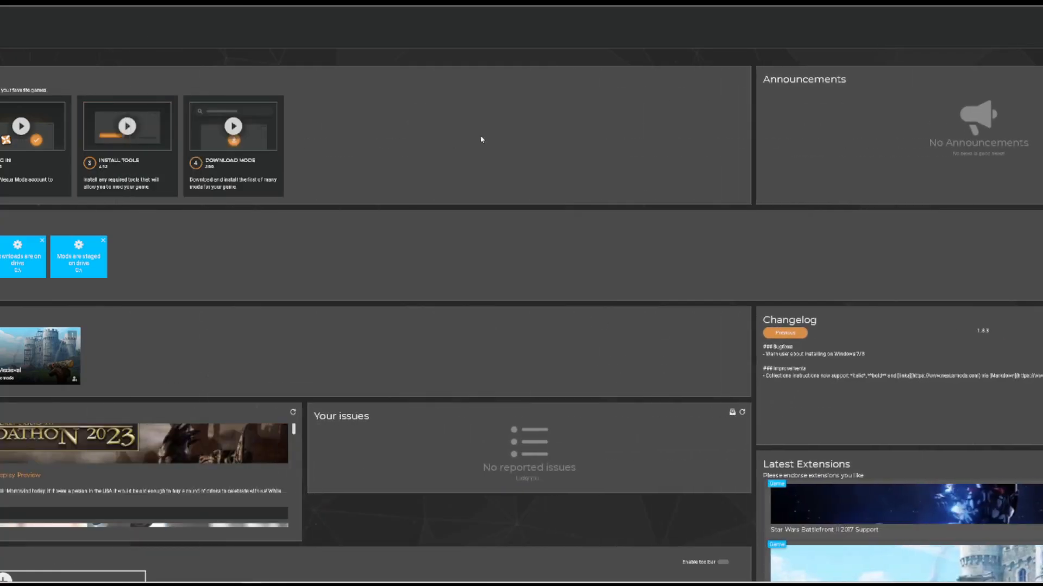
pyautogui.moveTo(976, 63)
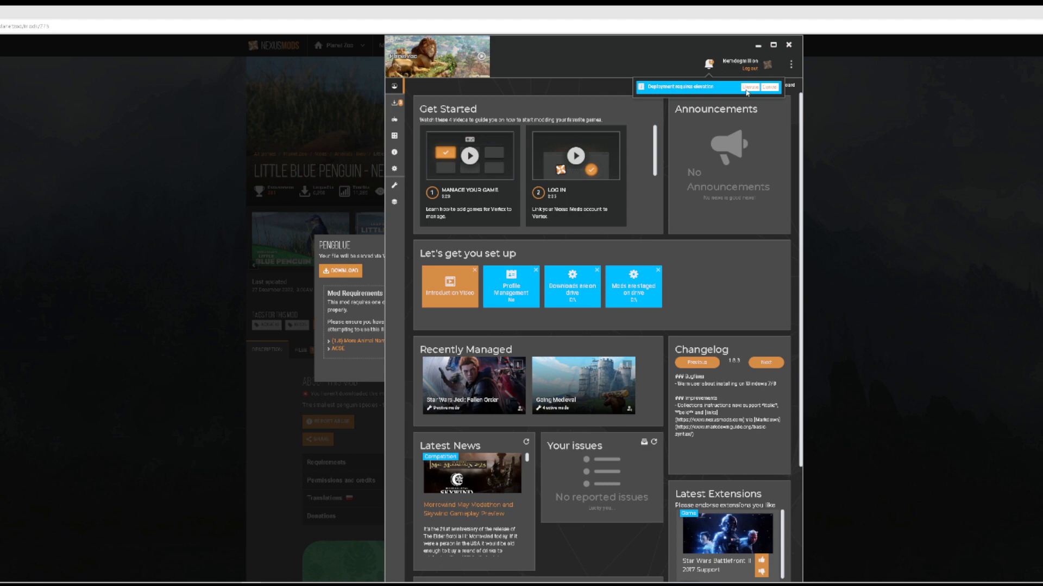
# - Run a deployment pass in Vortex and bring its window into focus
pyautogui.click(751, 87)
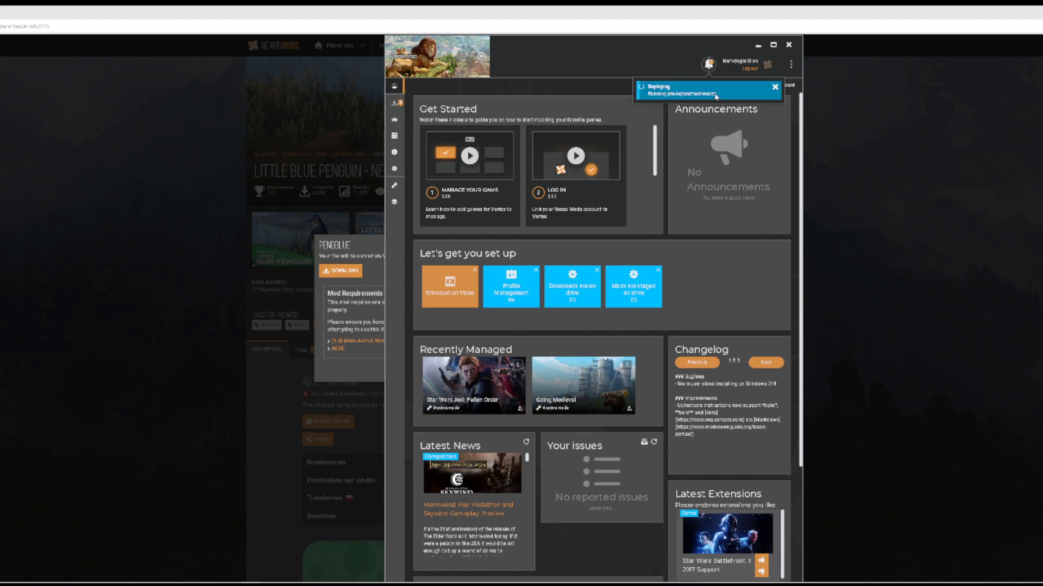
pyautogui.moveTo(754, 113)
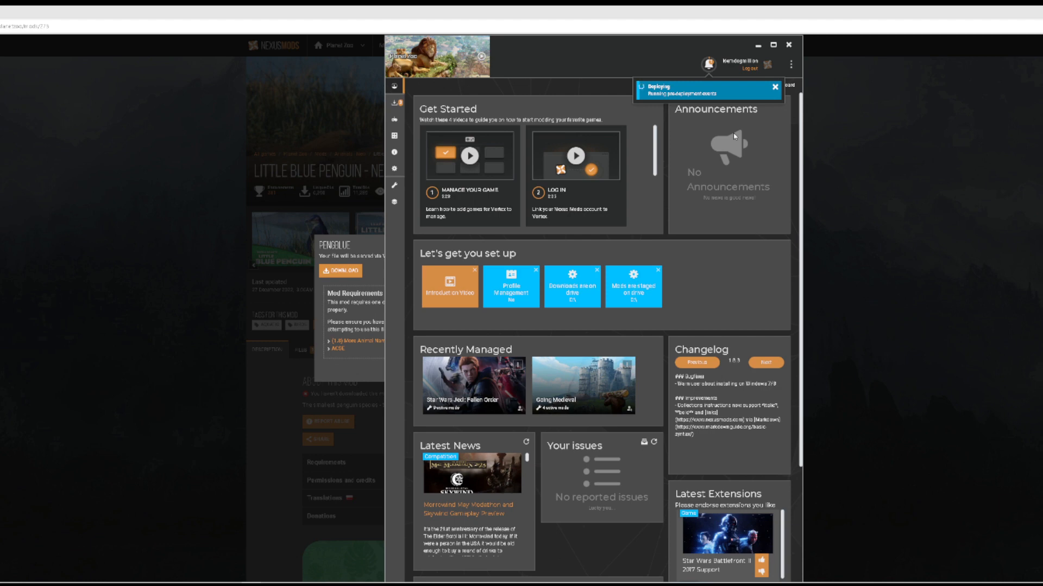
pyautogui.moveTo(713, 146)
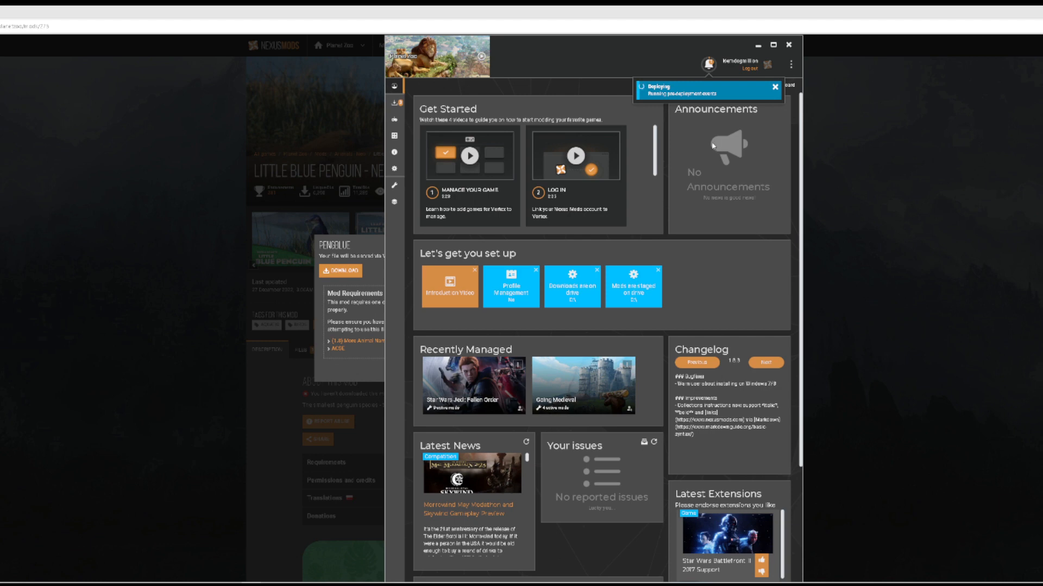
pyautogui.click(775, 86)
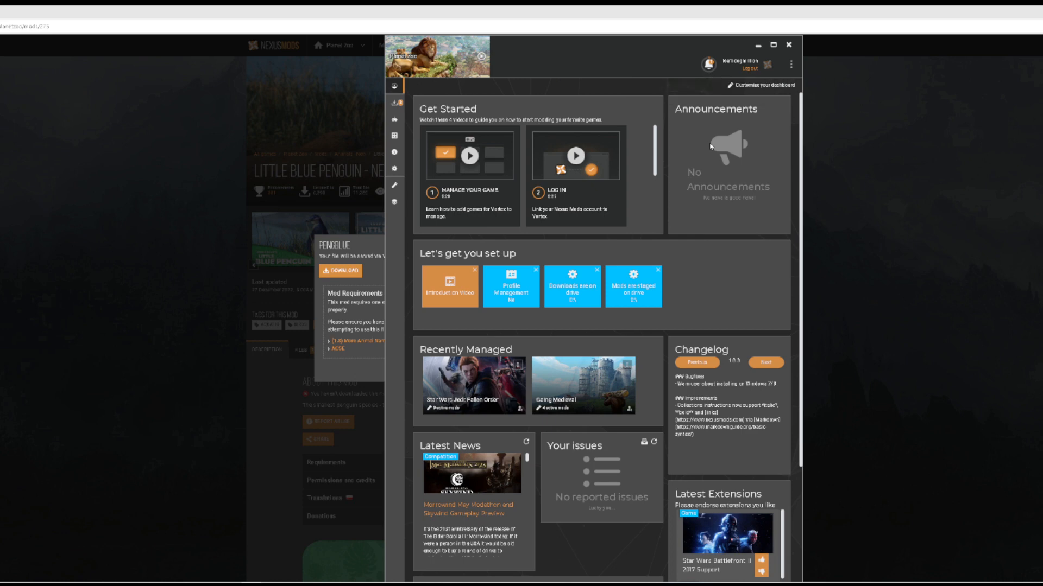
pyautogui.moveTo(621, 141)
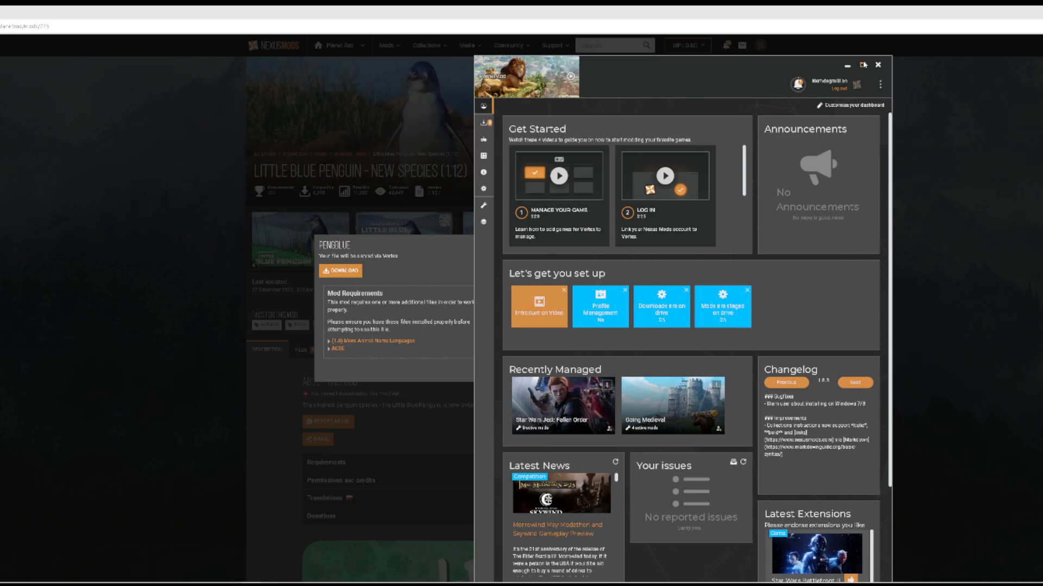
pyautogui.click(864, 64)
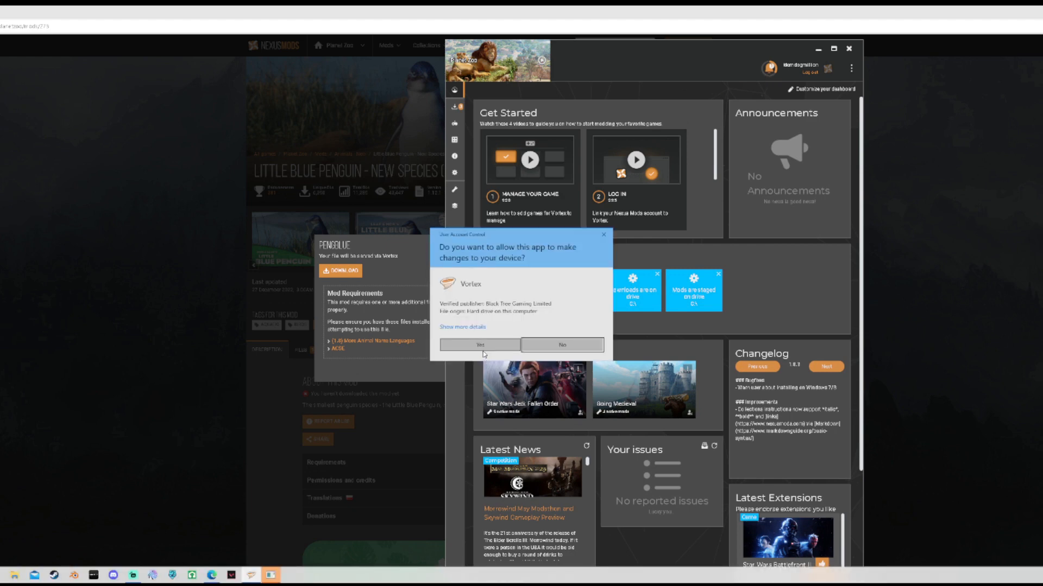
# - Allow Vortex in the User Account Control prompt and dismiss the mod page's download popup
pyautogui.click(479, 345)
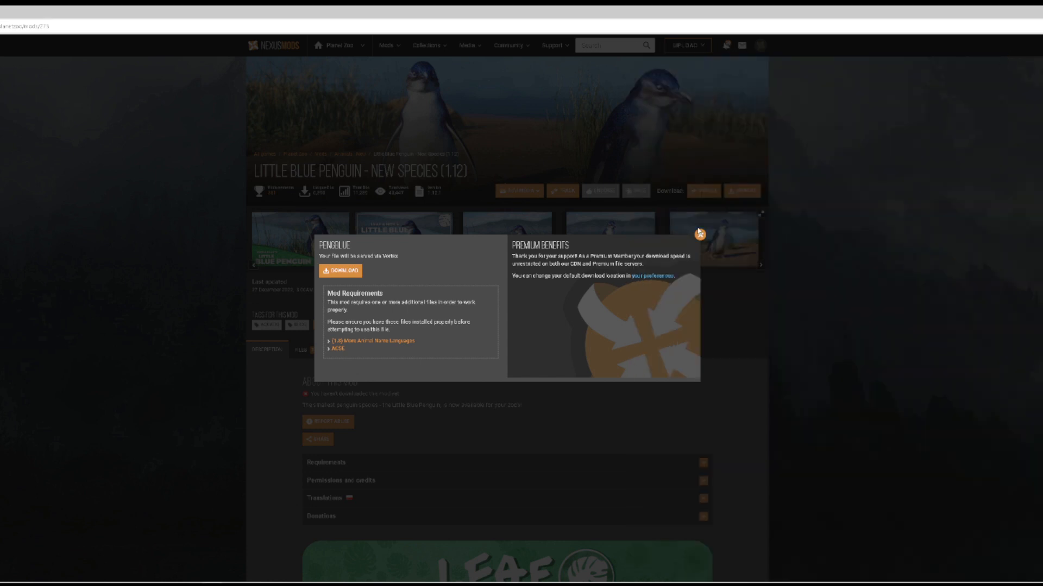
pyautogui.click(698, 235)
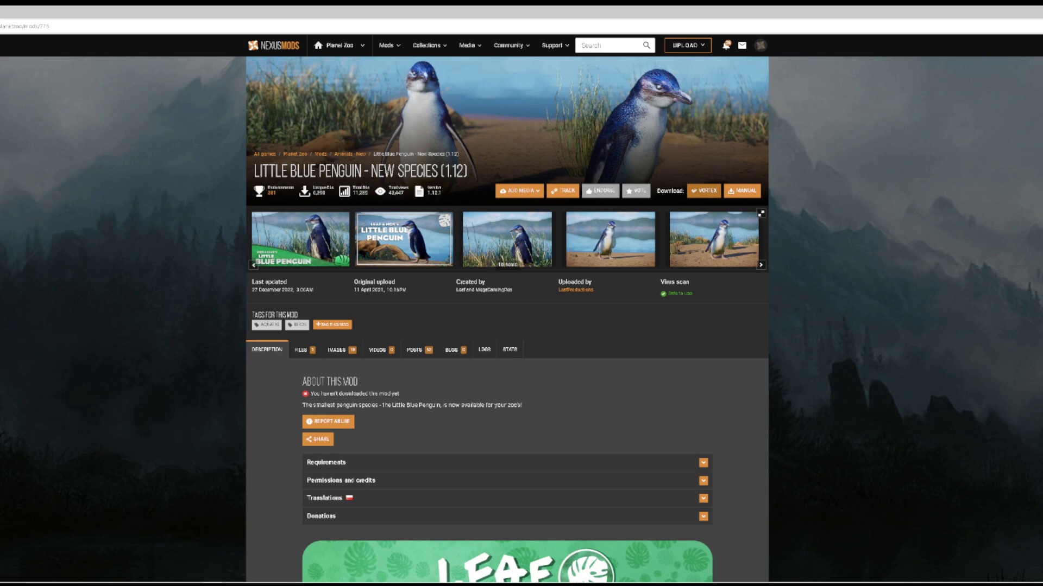
pyautogui.moveTo(635, 308)
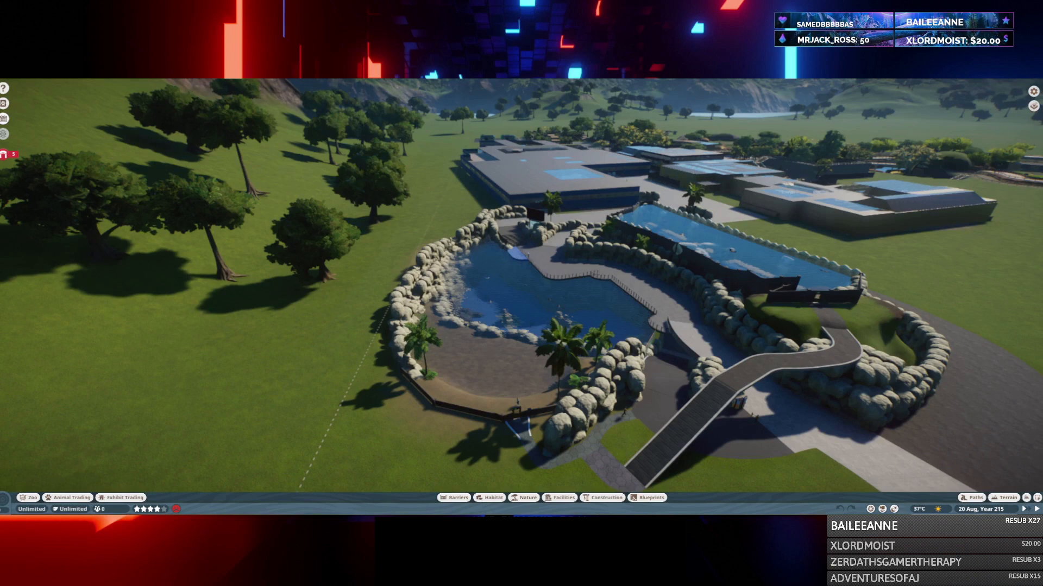
pyautogui.moveTo(718, 211)
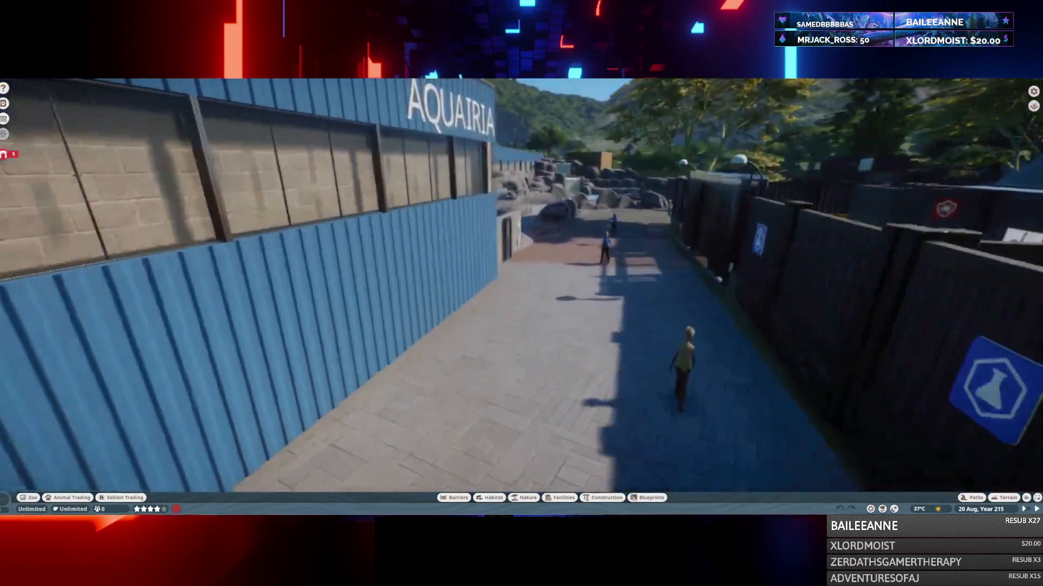
pyautogui.moveTo(522, 293)
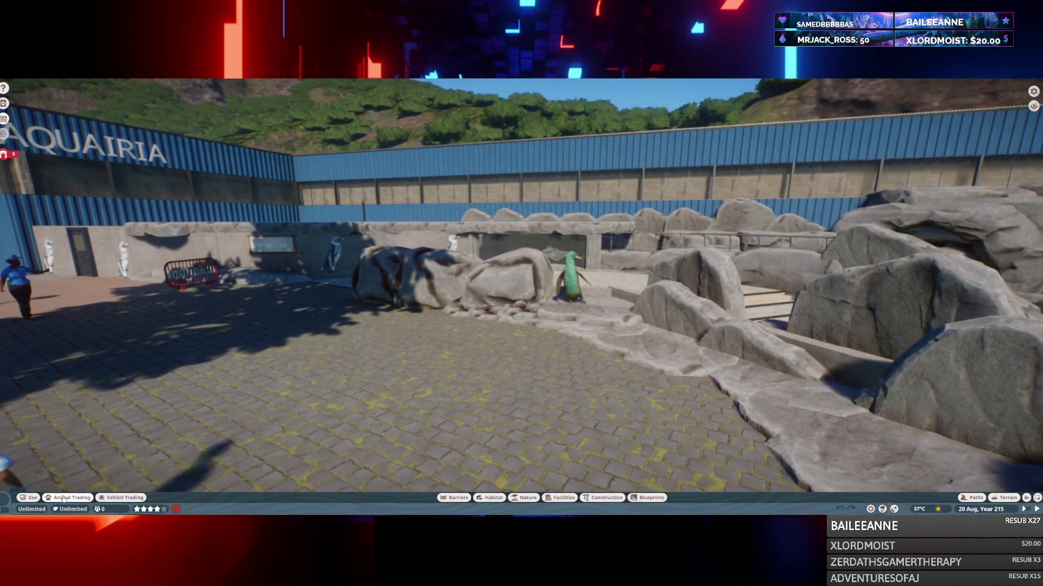
# - Search the animal market for 'blue' and filter to Little Blue Penguin listings
pyautogui.click(66, 497)
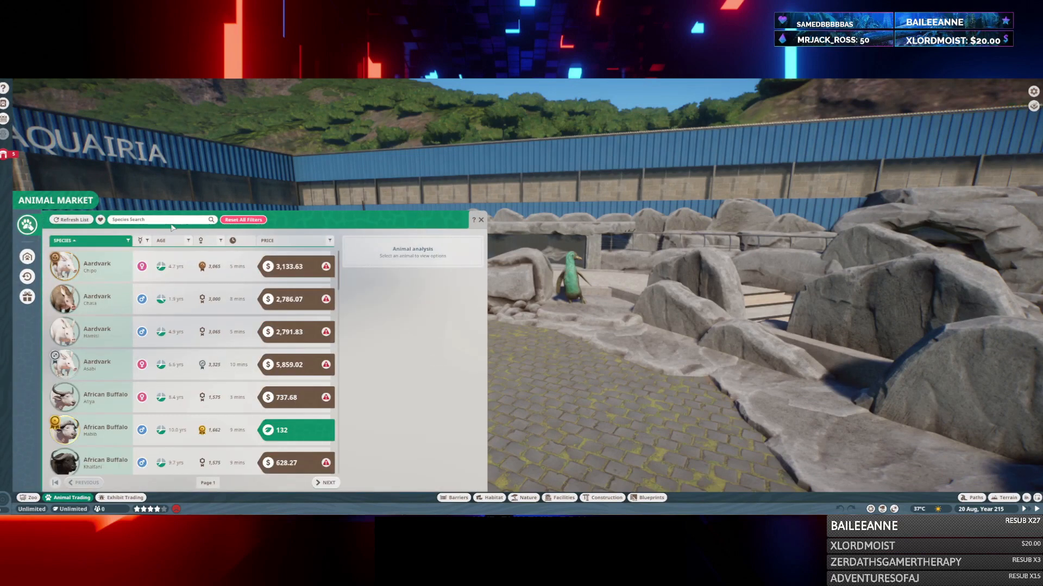
pyautogui.write('bl')
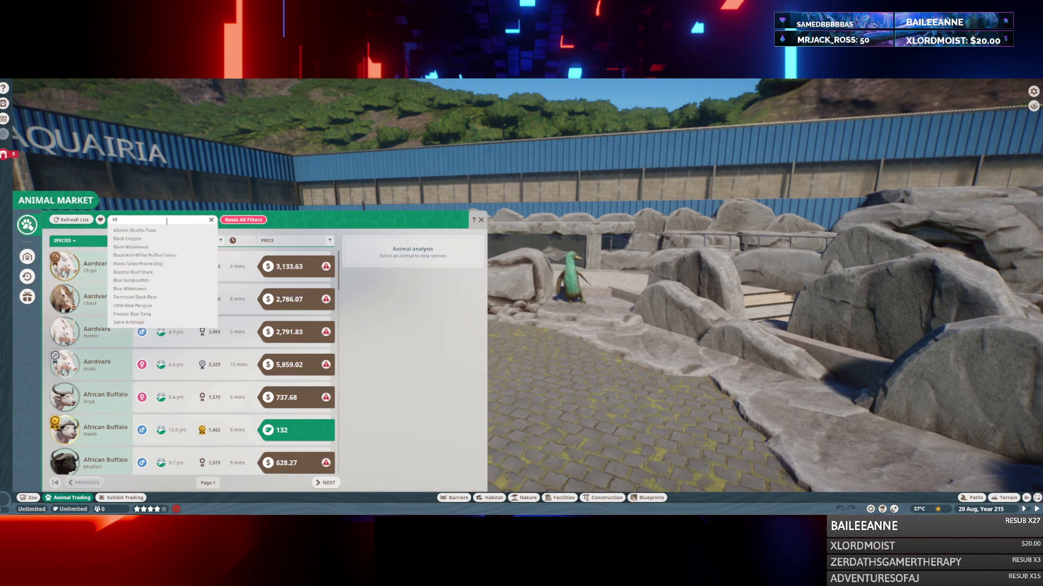
pyautogui.write('blue')
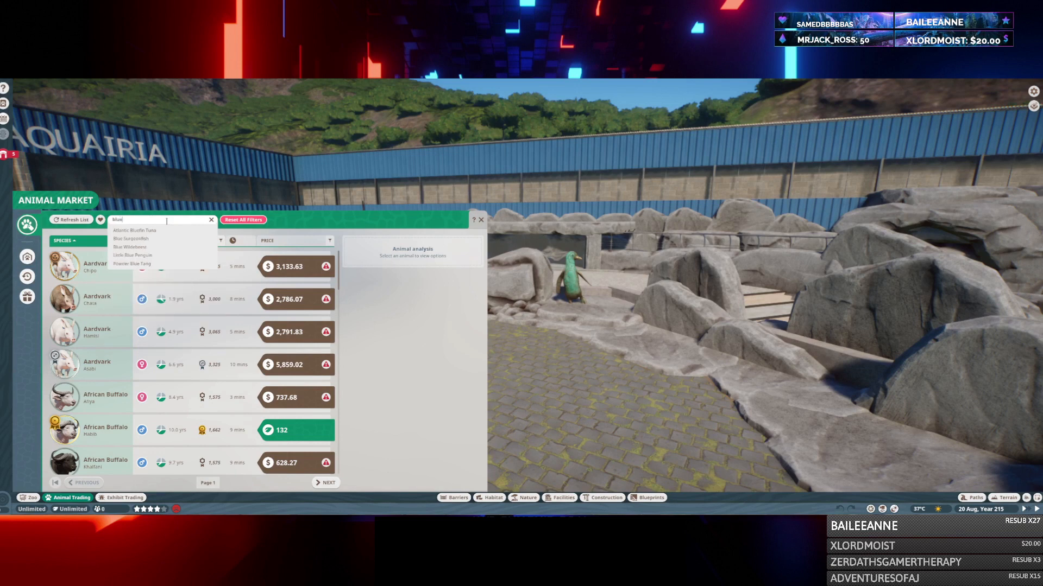
pyautogui.moveTo(147, 254)
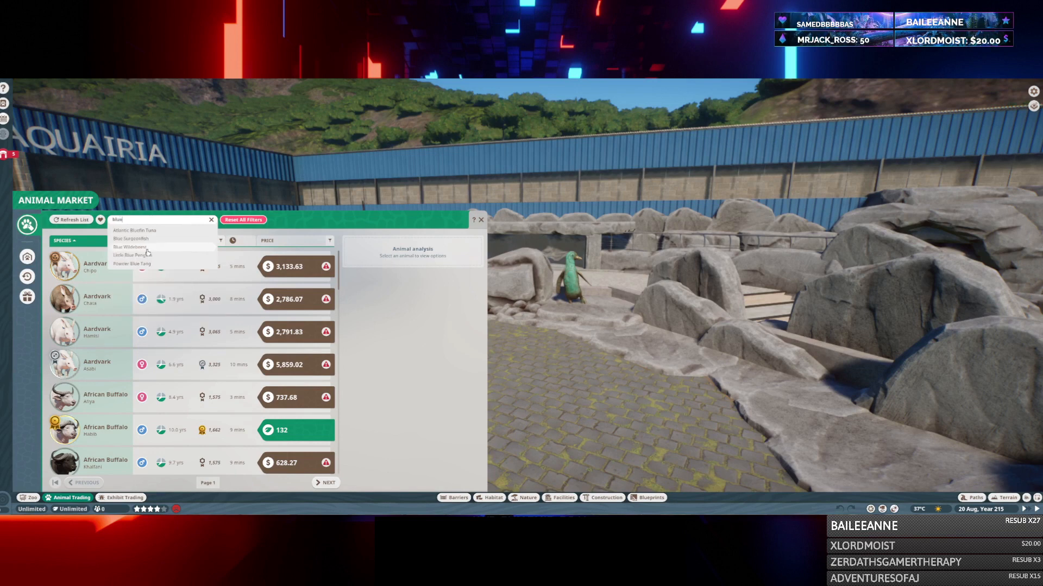
pyautogui.click(131, 255)
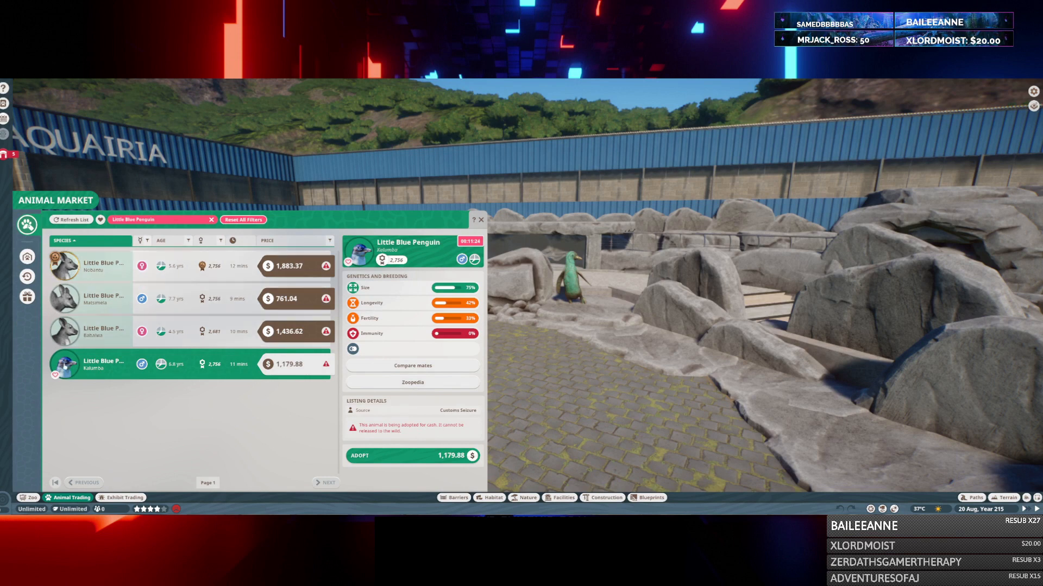
# - Adopt three Little Blue Penguins priced 1,179.88, 1,436.62 and 195, refreshing the list between
pyautogui.click(412, 455)
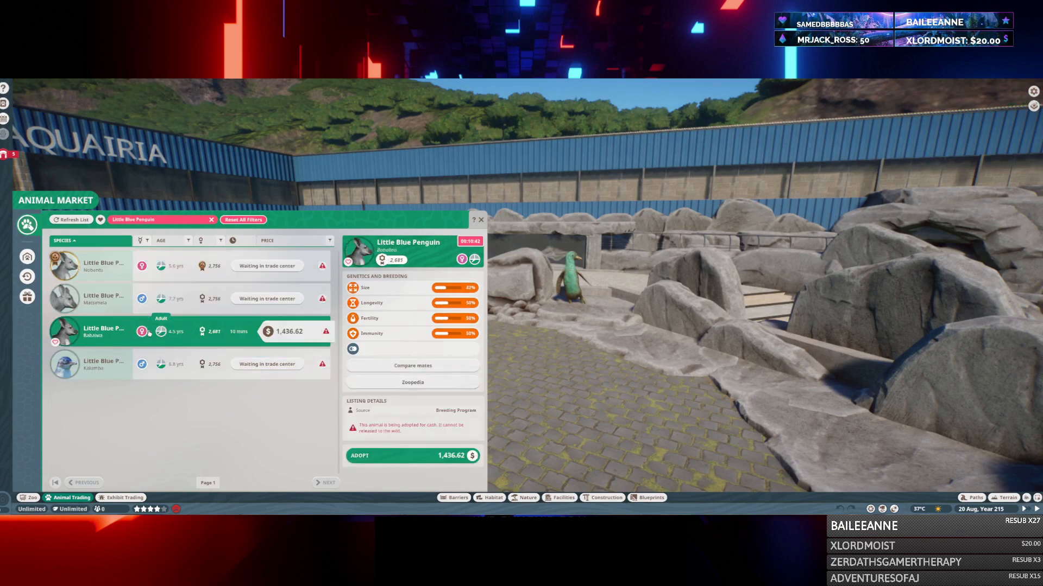
pyautogui.click(412, 455)
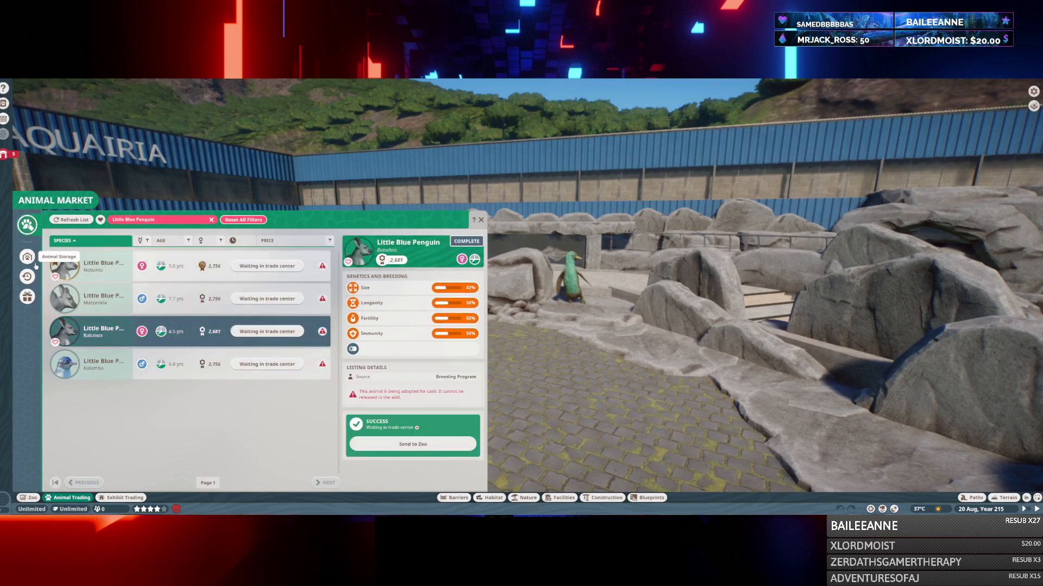
pyautogui.click(70, 220)
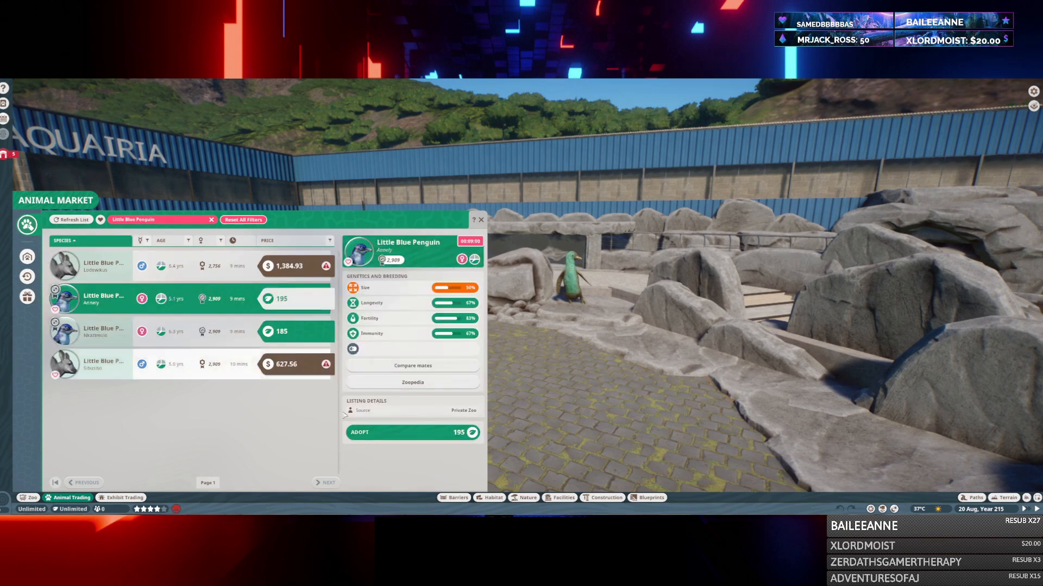
pyautogui.click(412, 432)
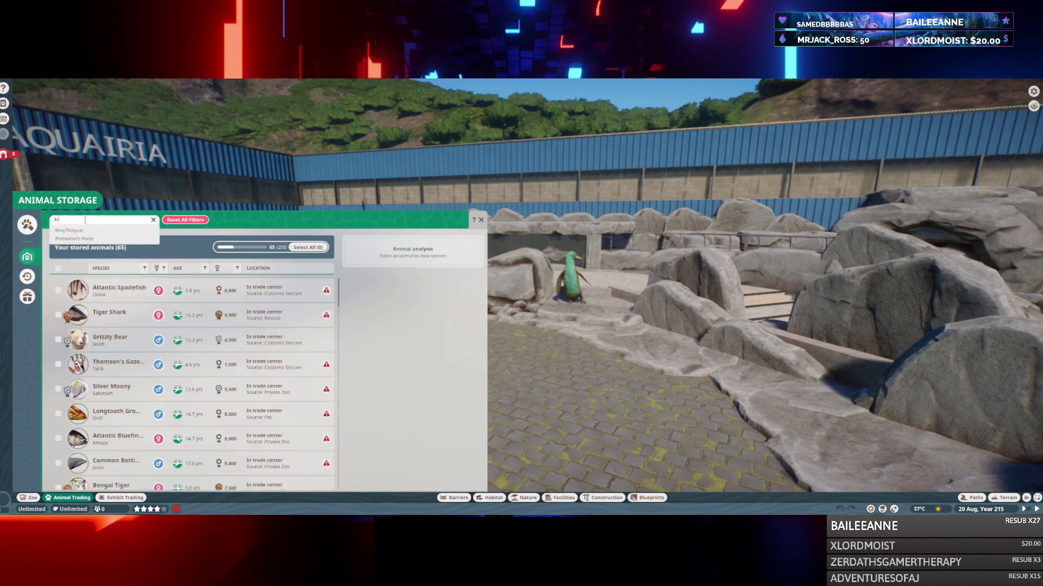
# - Filter storage to 'little' Blue Penguins and send the four penguins to the zoo
pyautogui.click(153, 220)
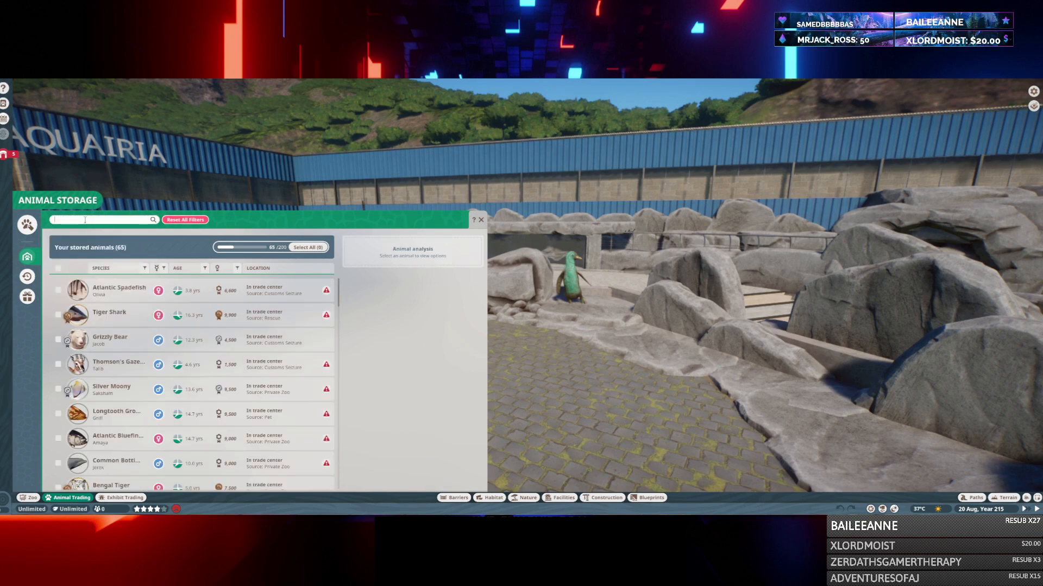
pyautogui.write('little')
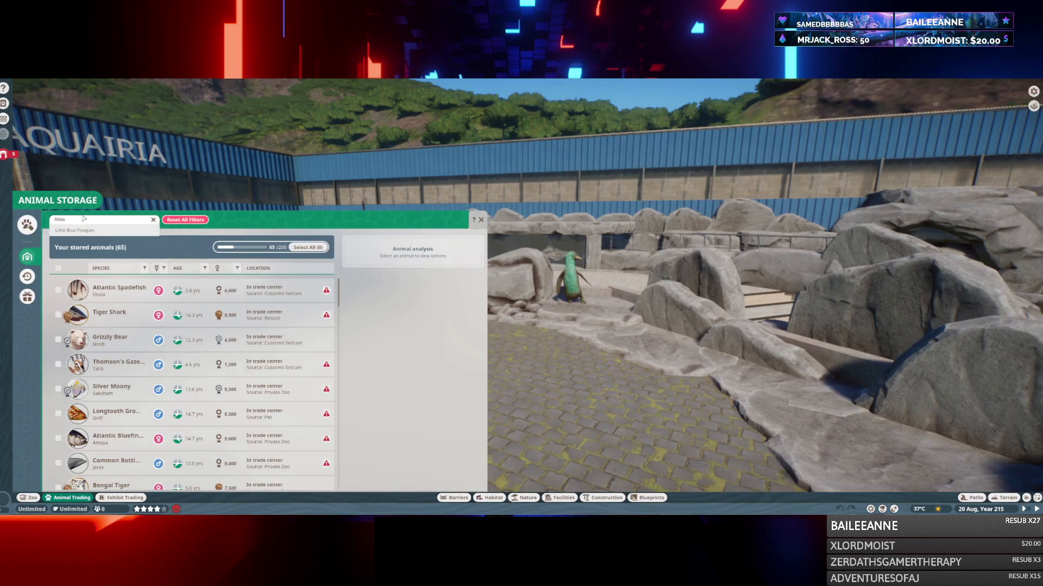
pyautogui.click(75, 231)
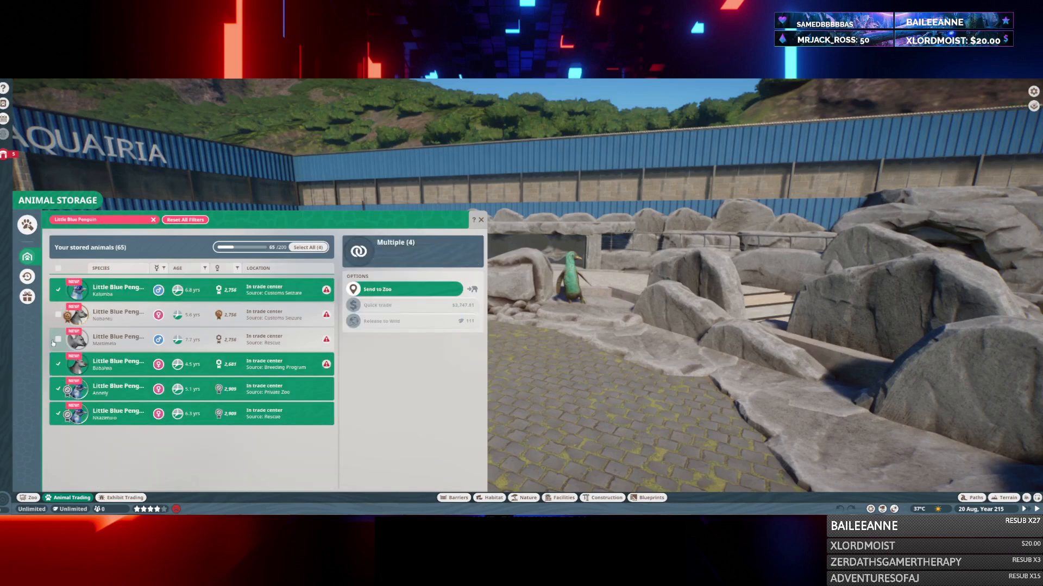
pyautogui.click(479, 221)
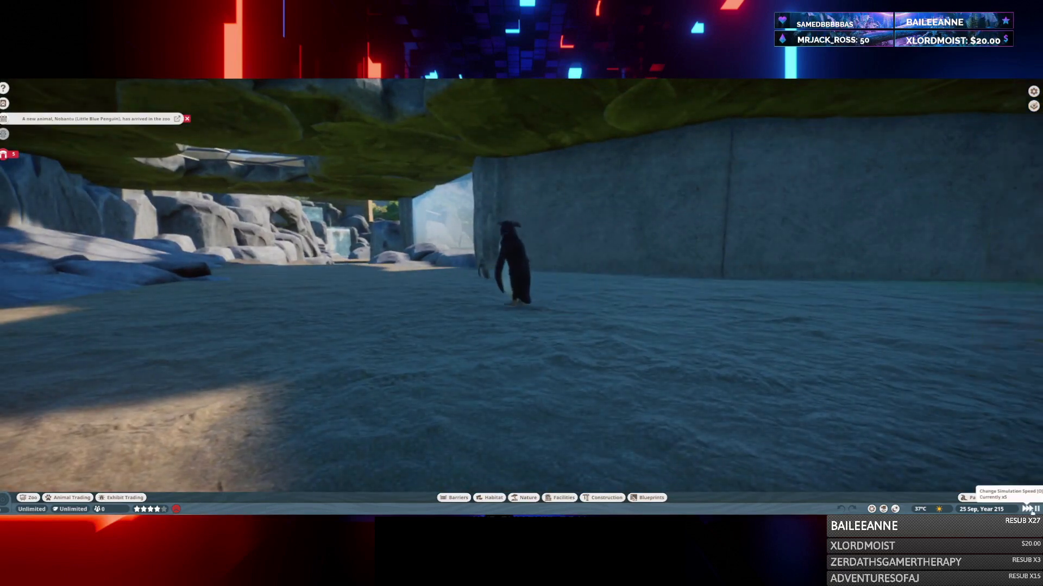
# - Change the simulation speed before viewing the exhibit at ground level
pyautogui.click(884, 508)
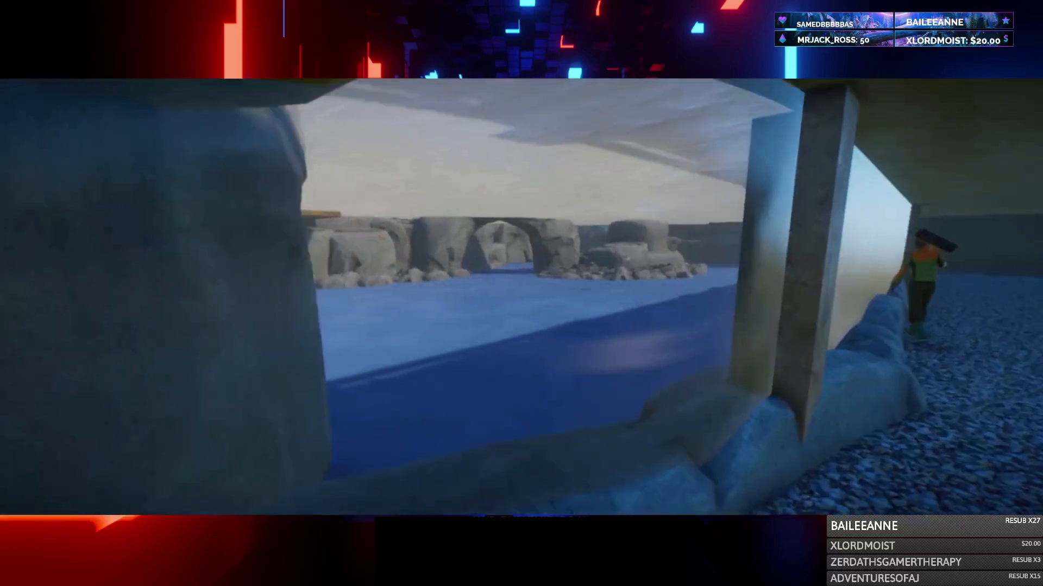
pyautogui.moveTo(521, 293)
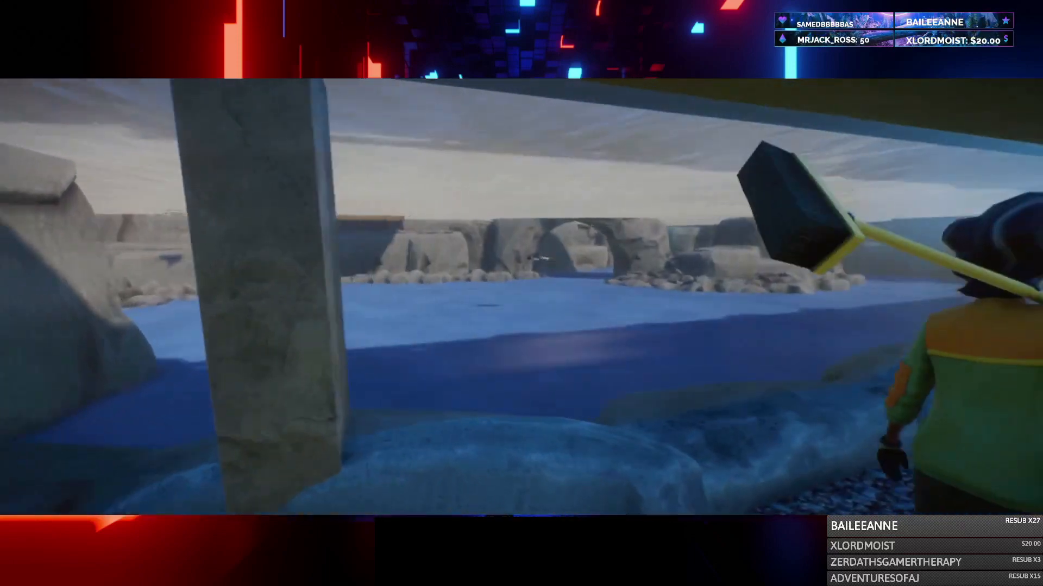